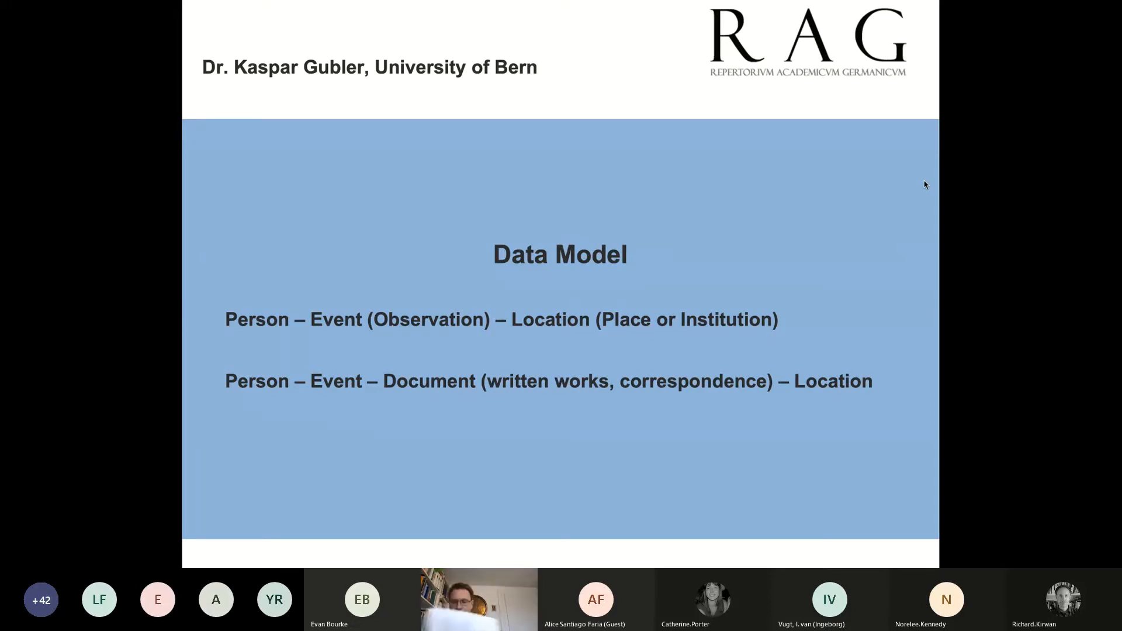
Advance to the Data Model slide listing person/event, document and location layers.
key(Right)
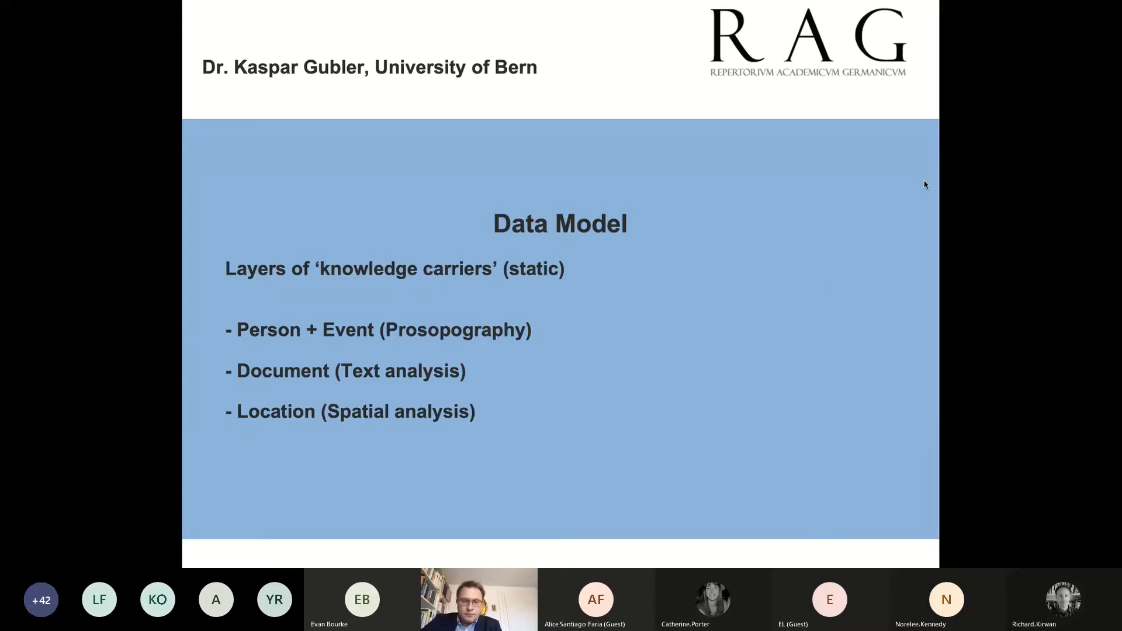
key(Right)
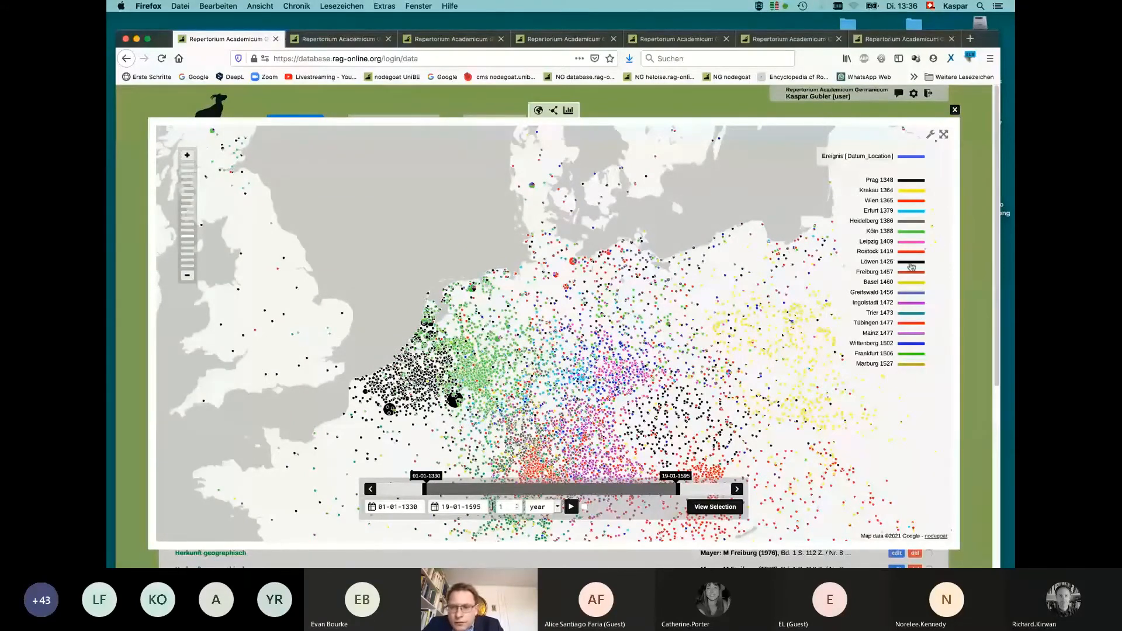
Hide the Löwen 1425 points and zoom out so the map shows all of Europe.
click(876, 261)
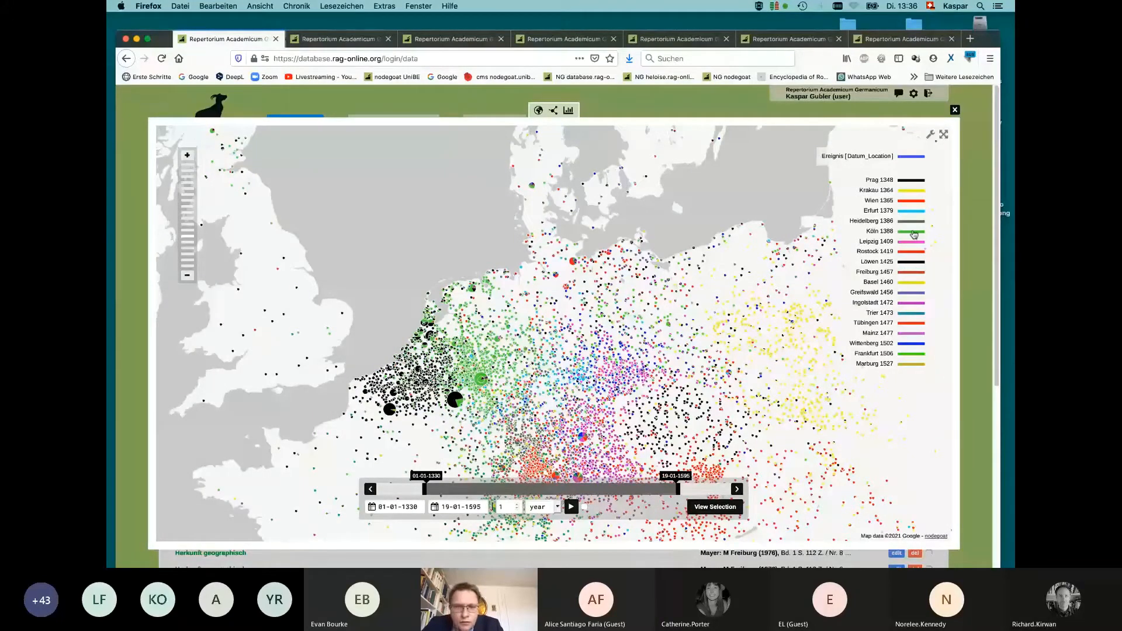
click(878, 230)
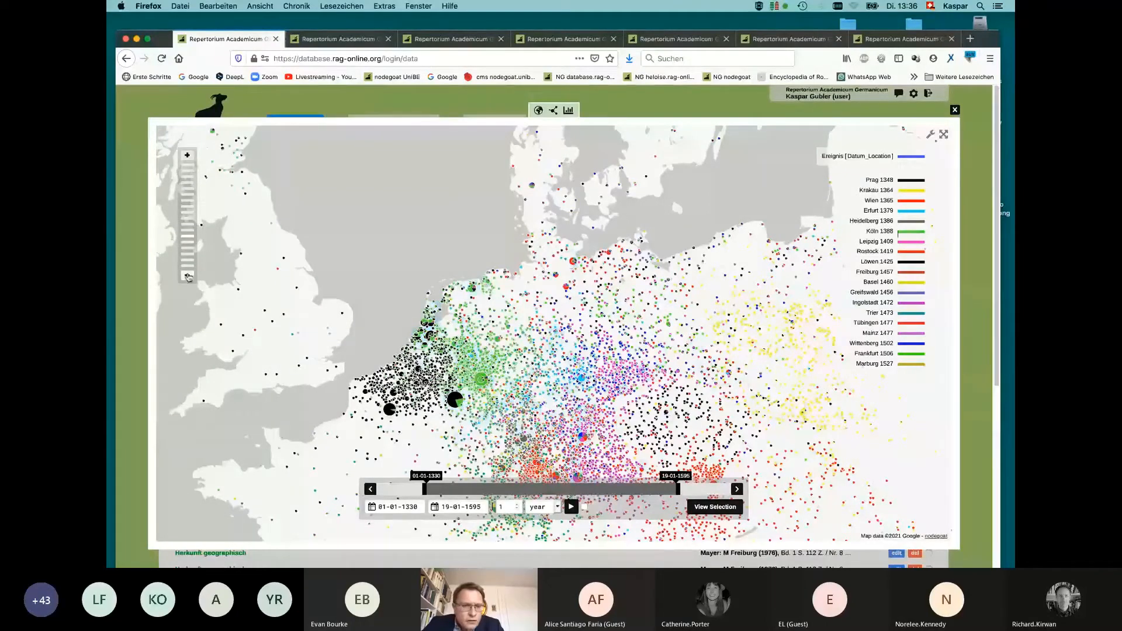
click(187, 276)
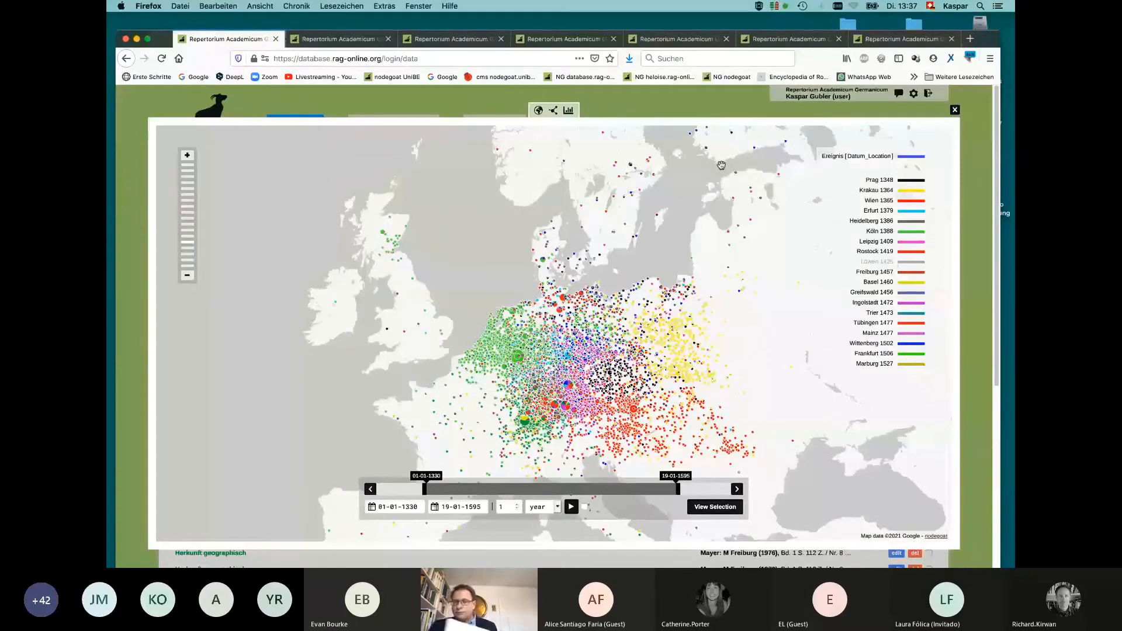
Switch to the Britain scholars map with origin, personal, study and activity categories.
click(339, 38)
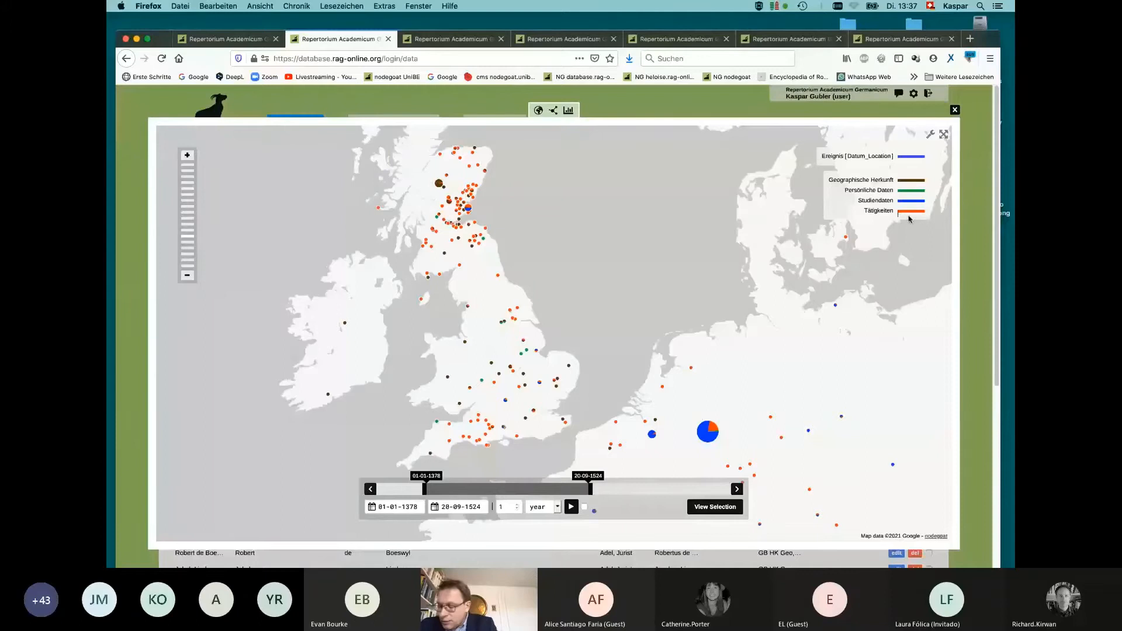
mouse_move(900, 222)
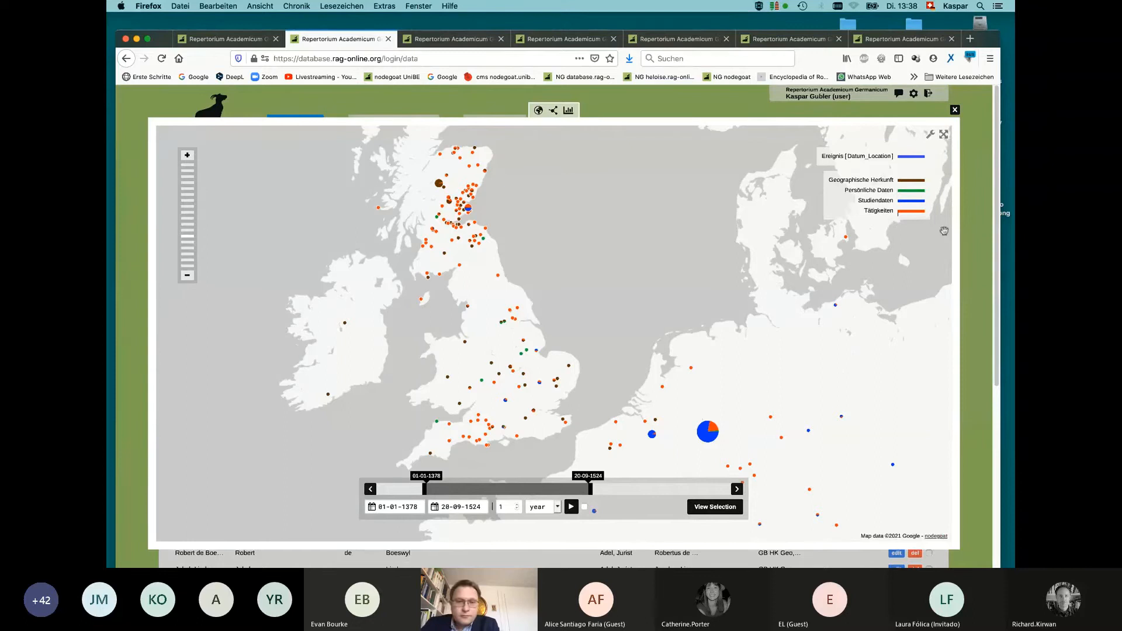
Hide the Tätigkeiten and Studiendaten points and show the Scotland origin point's 157 entries.
click(912, 210)
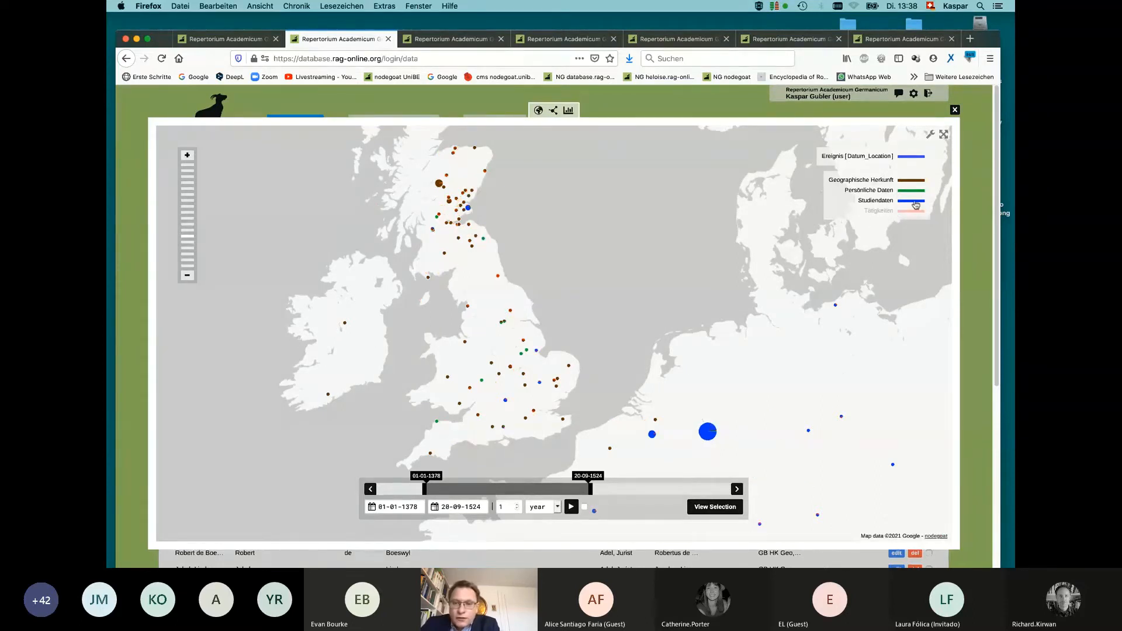
click(911, 200)
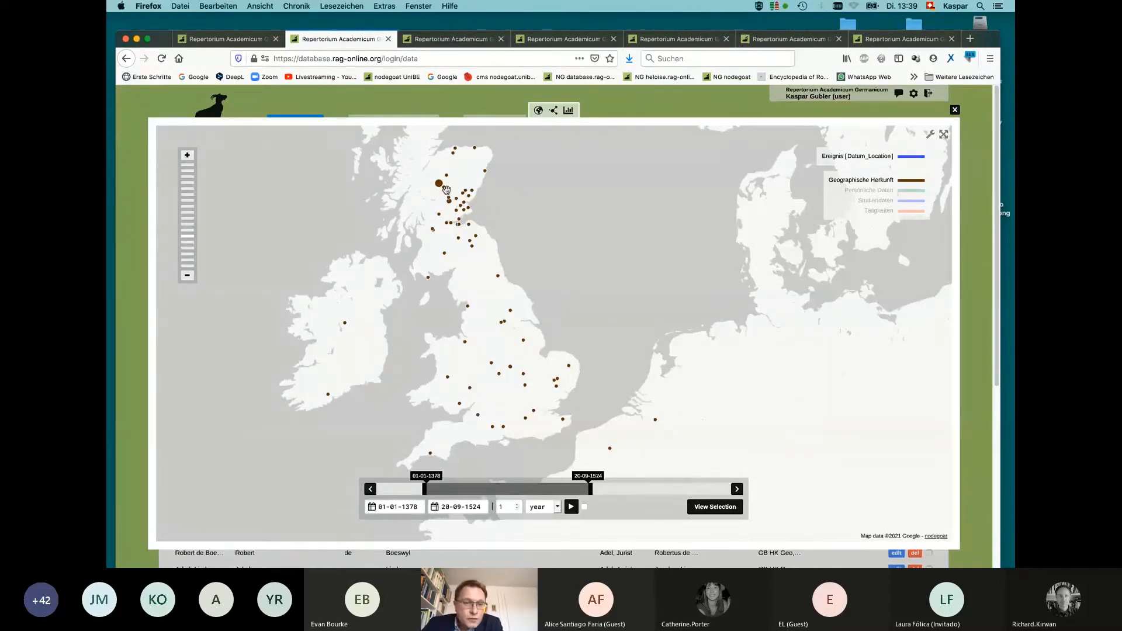
click(439, 181)
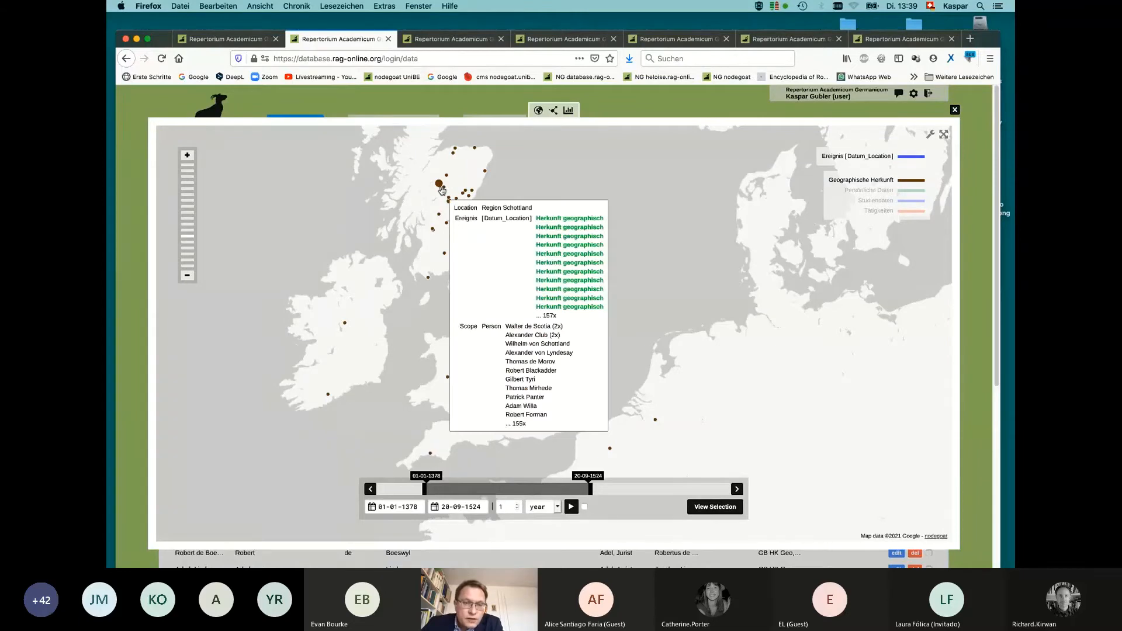
mouse_move(439, 203)
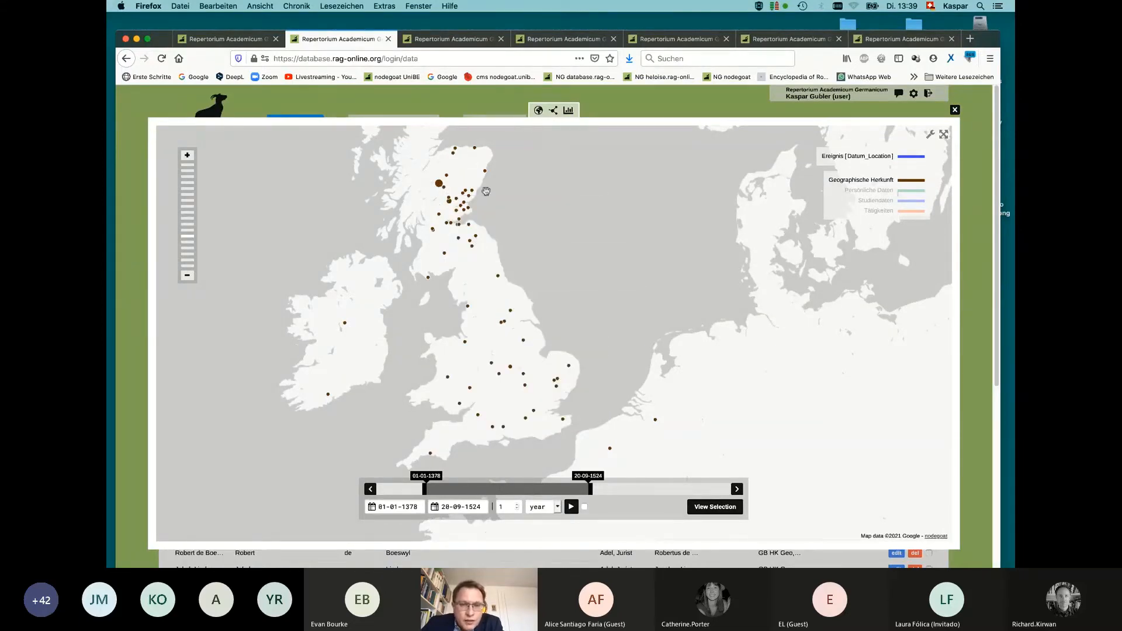
mouse_move(582, 290)
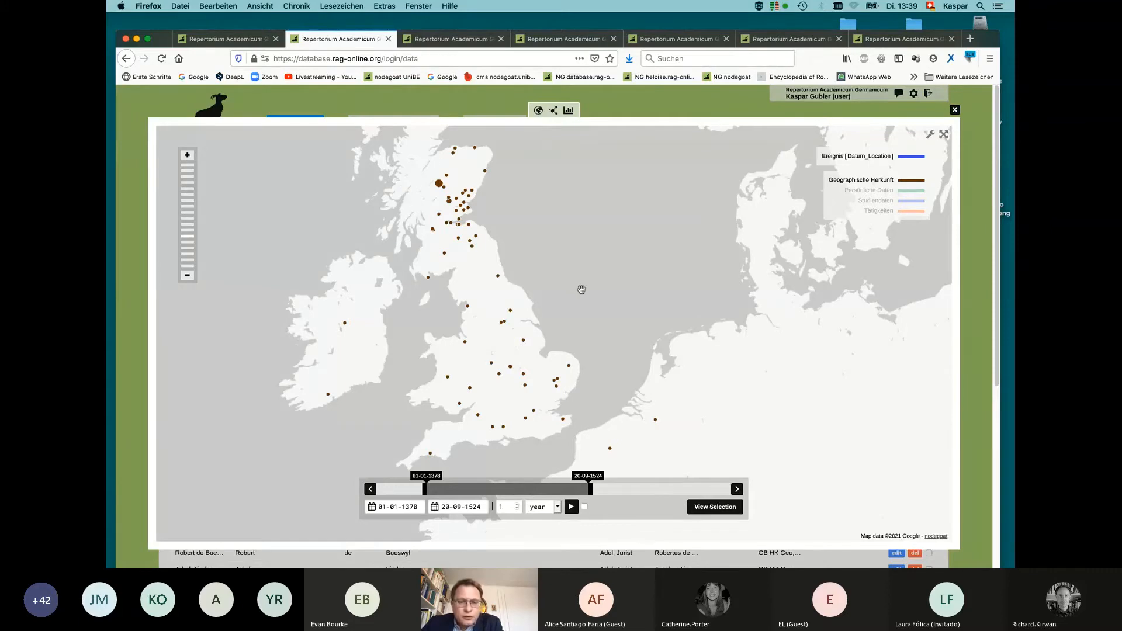
mouse_move(905, 278)
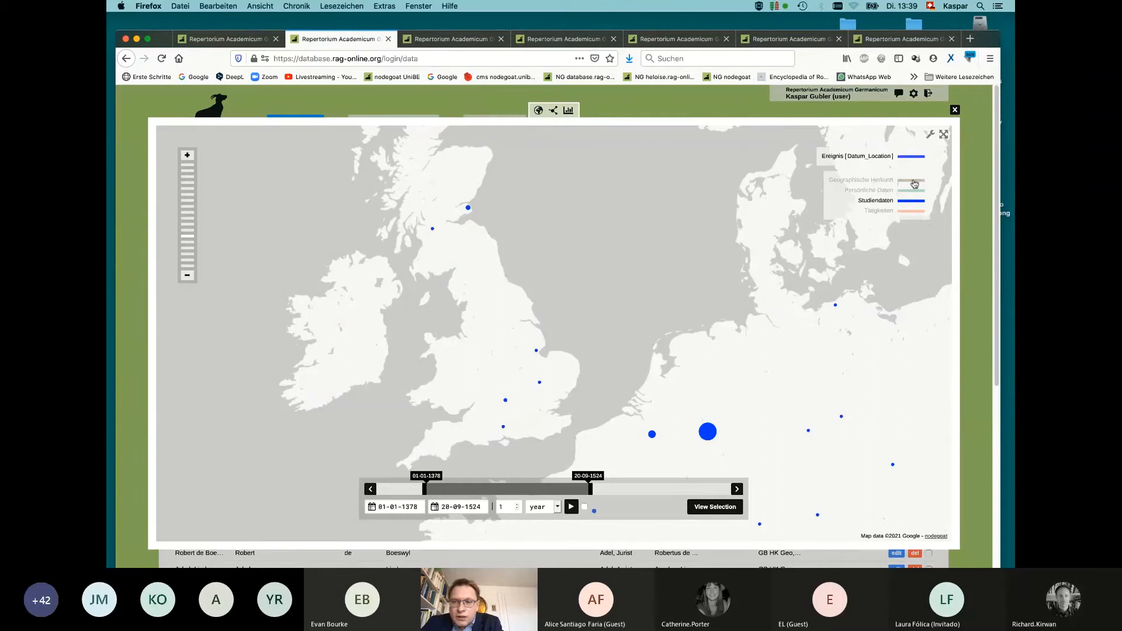
click(708, 433)
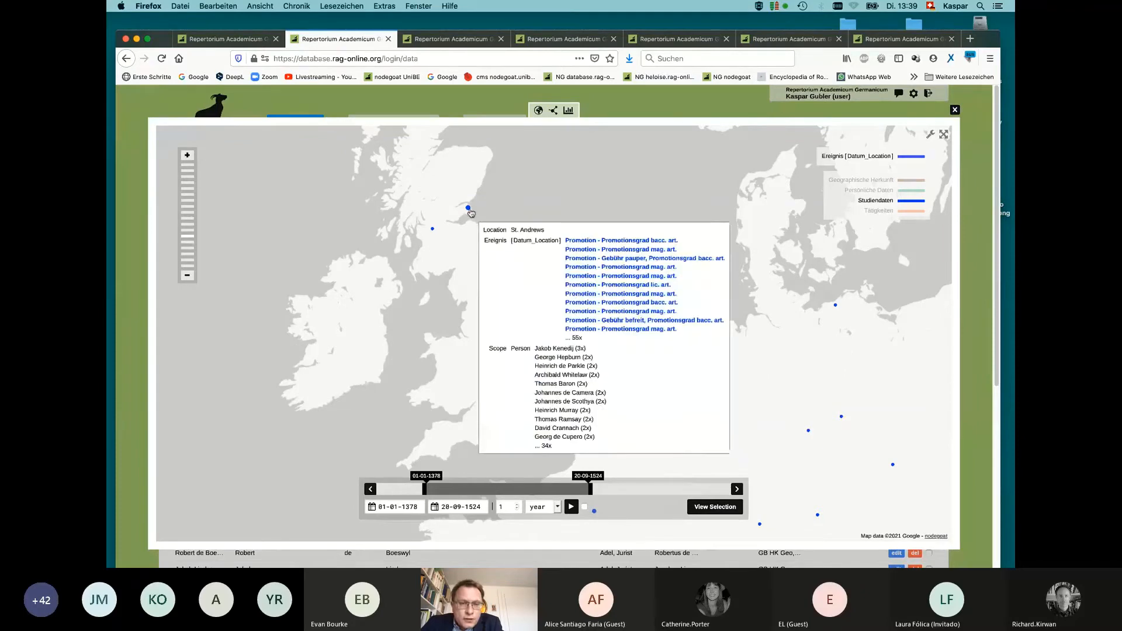
mouse_move(434, 229)
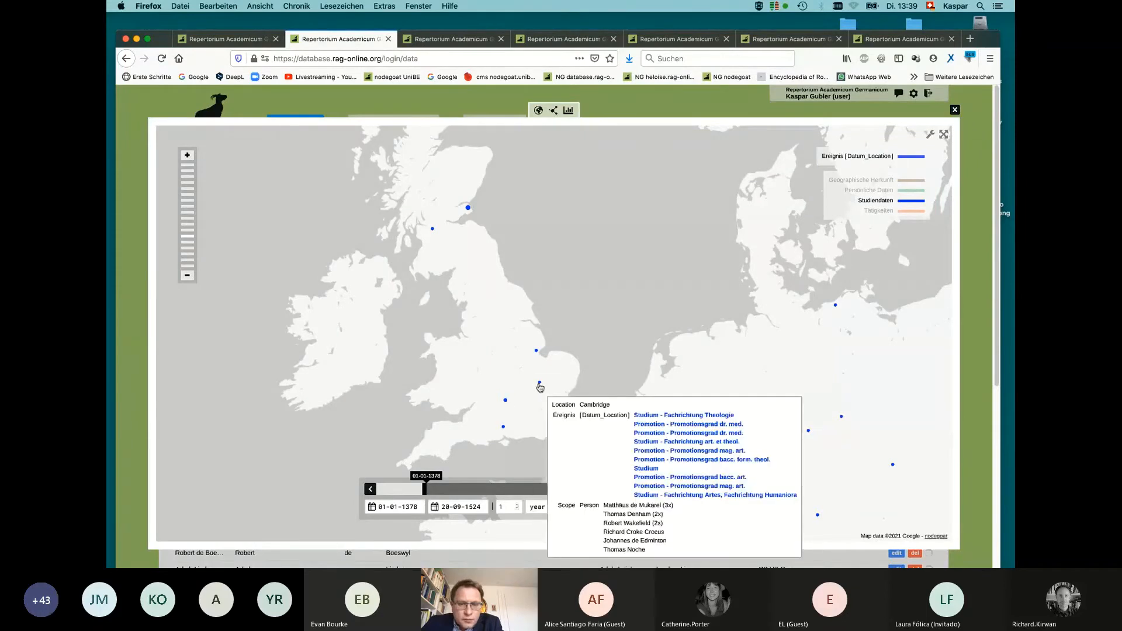
mouse_move(538, 353)
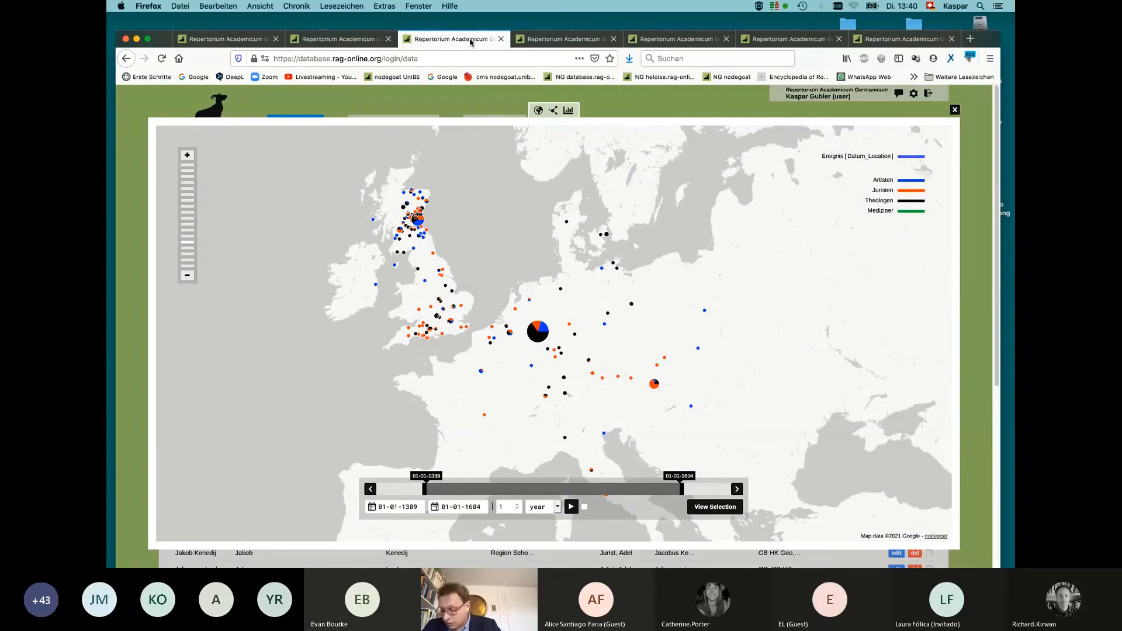
mouse_move(444, 68)
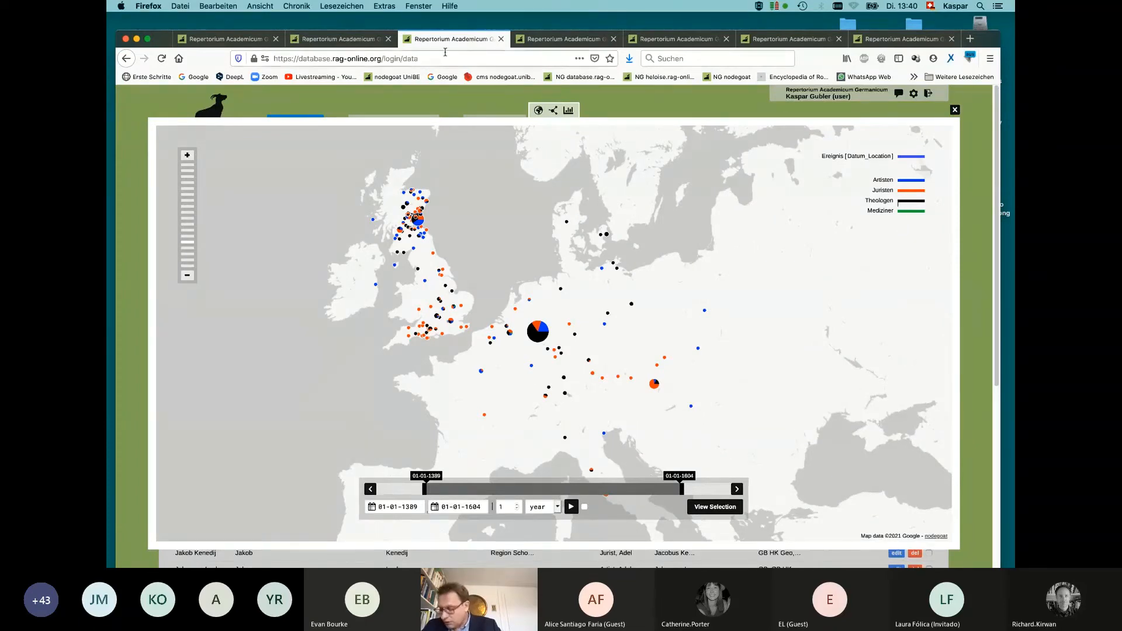
mouse_move(567, 224)
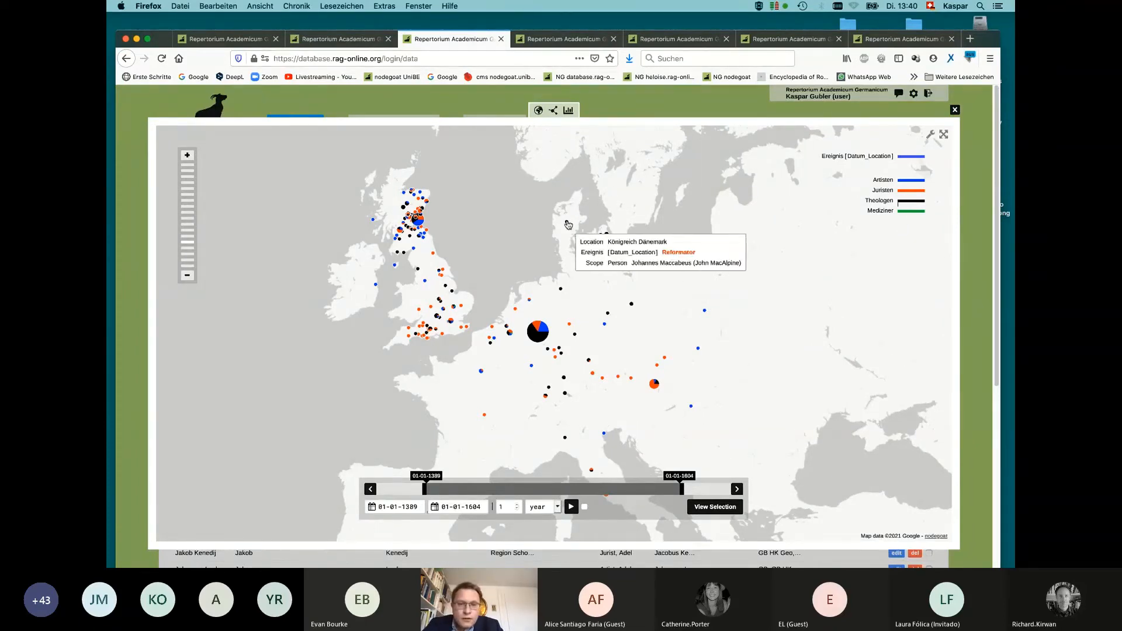
mouse_move(621, 269)
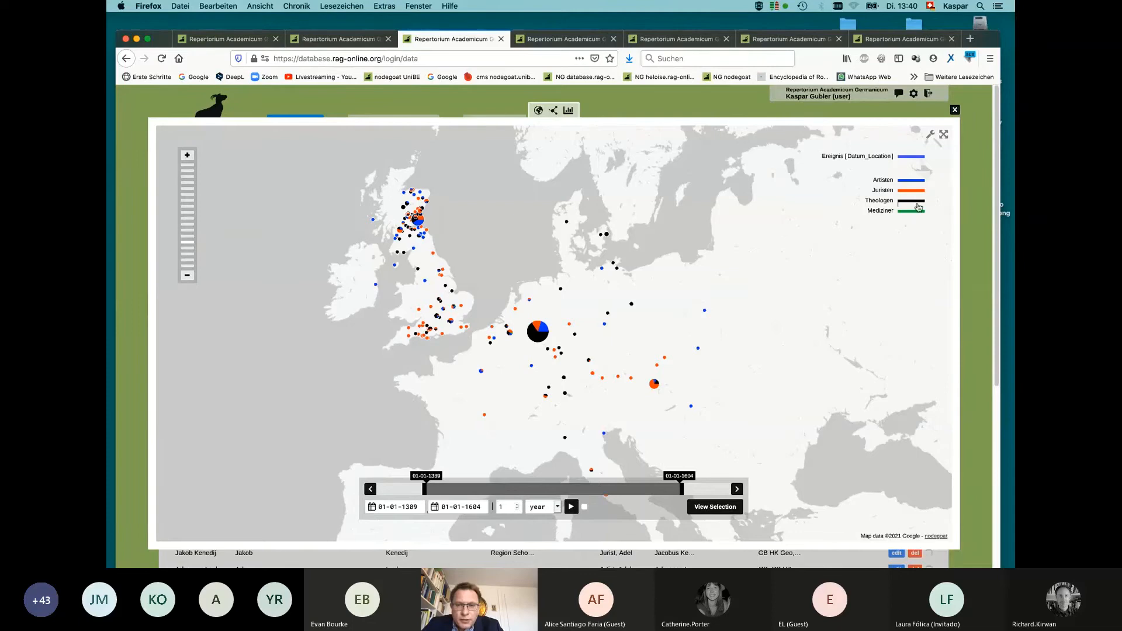
Toggle Artisten, Juristen and Theologen in the legend until only Theologen locations remain.
click(912, 210)
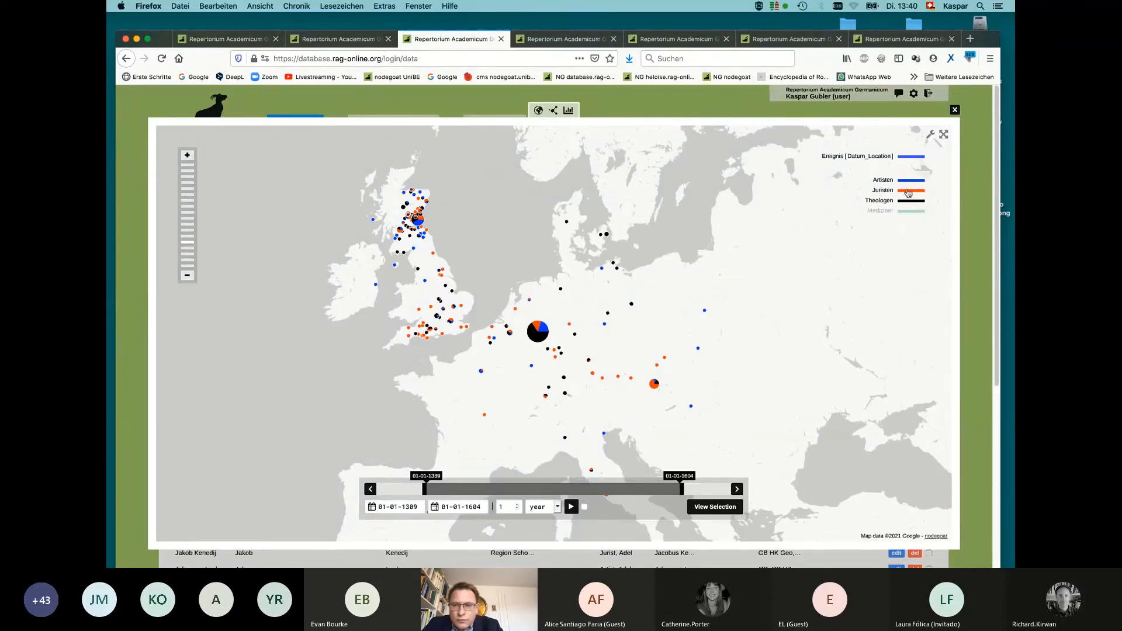
click(909, 192)
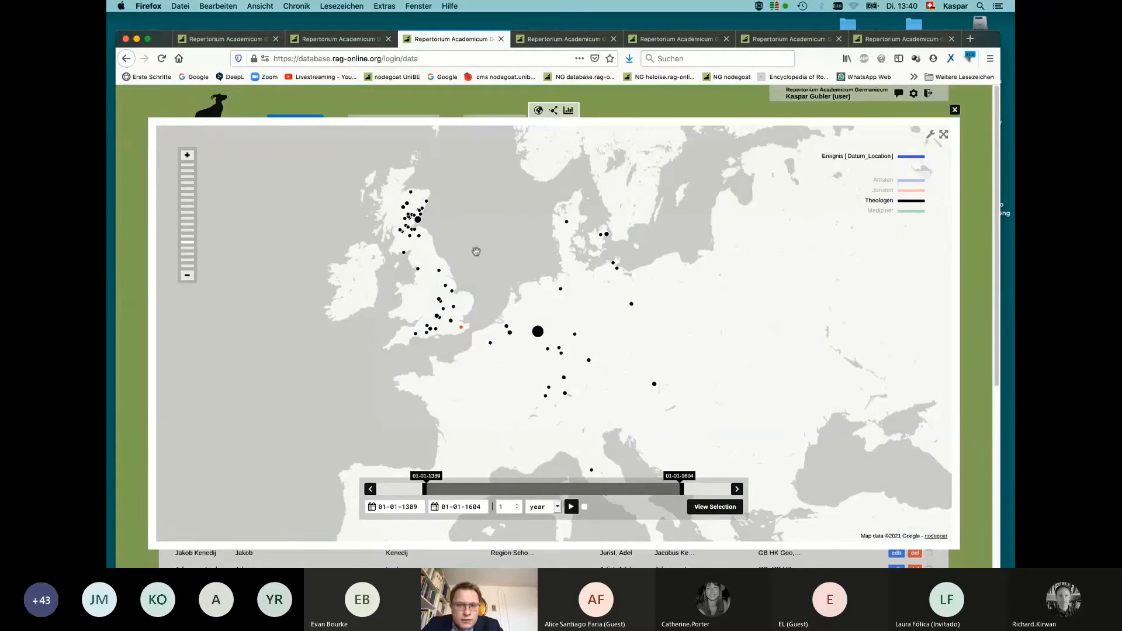
click(912, 201)
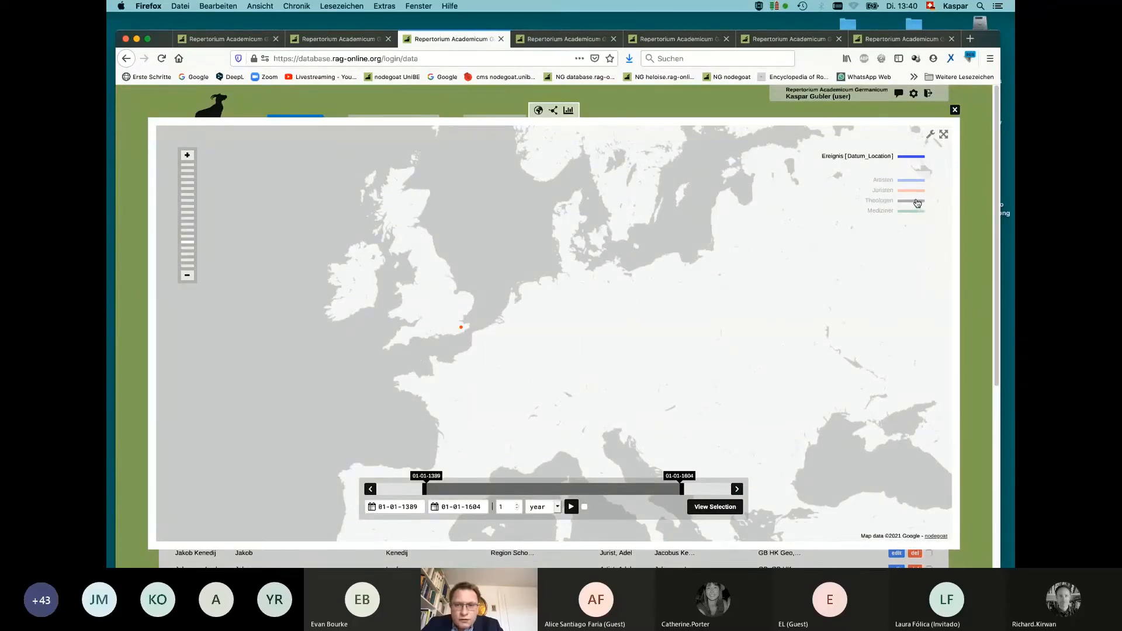
click(911, 190)
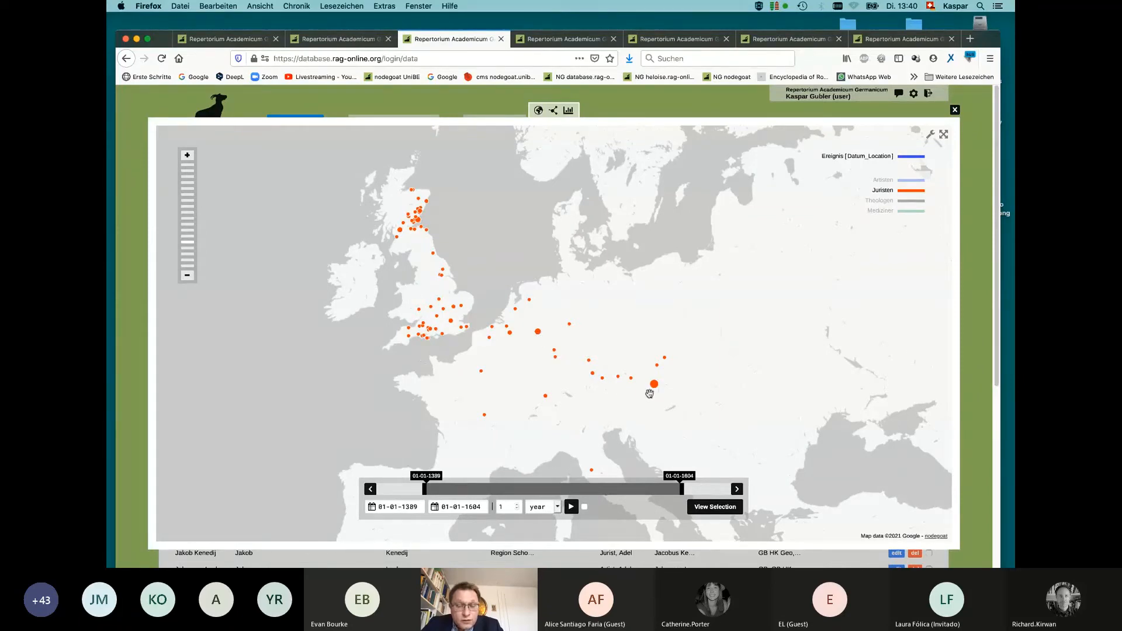
mouse_move(668, 375)
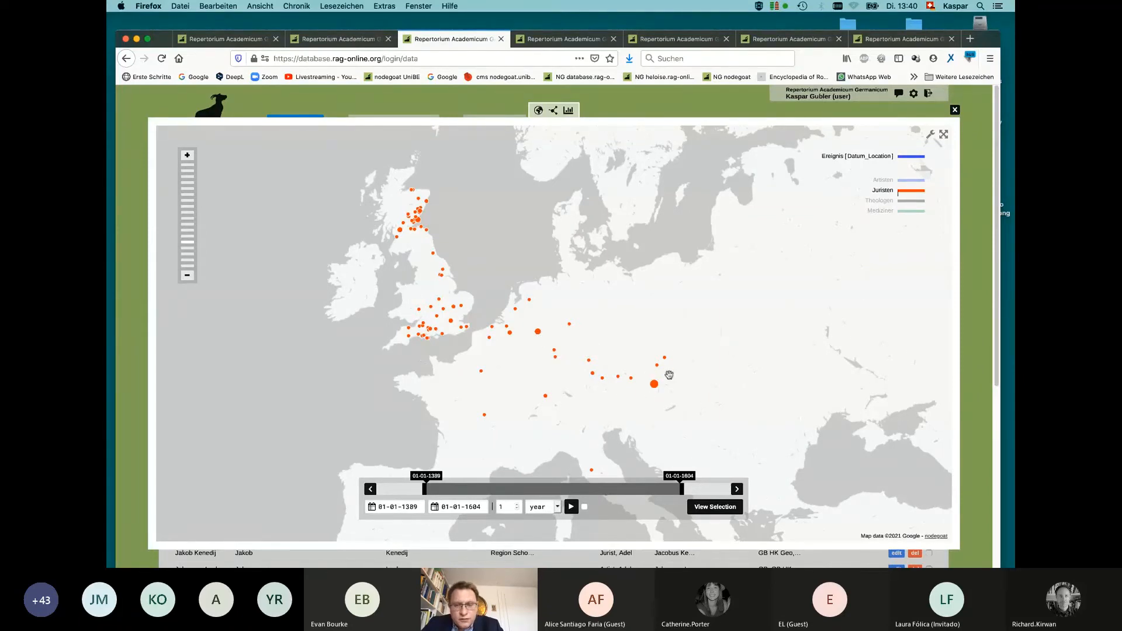
mouse_move(404, 210)
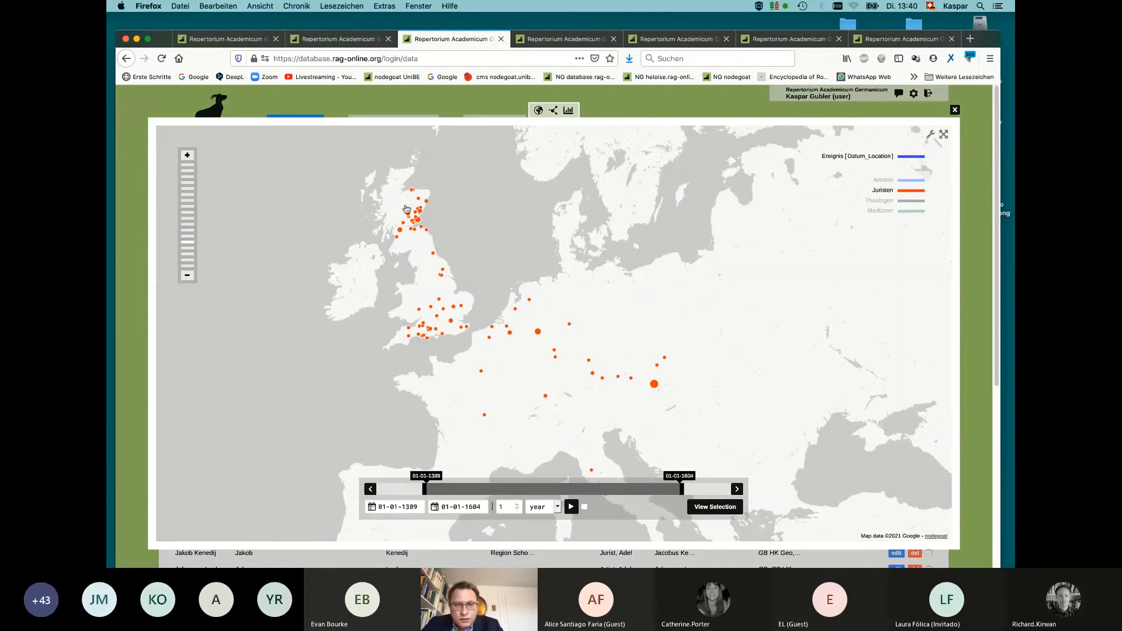
click(910, 201)
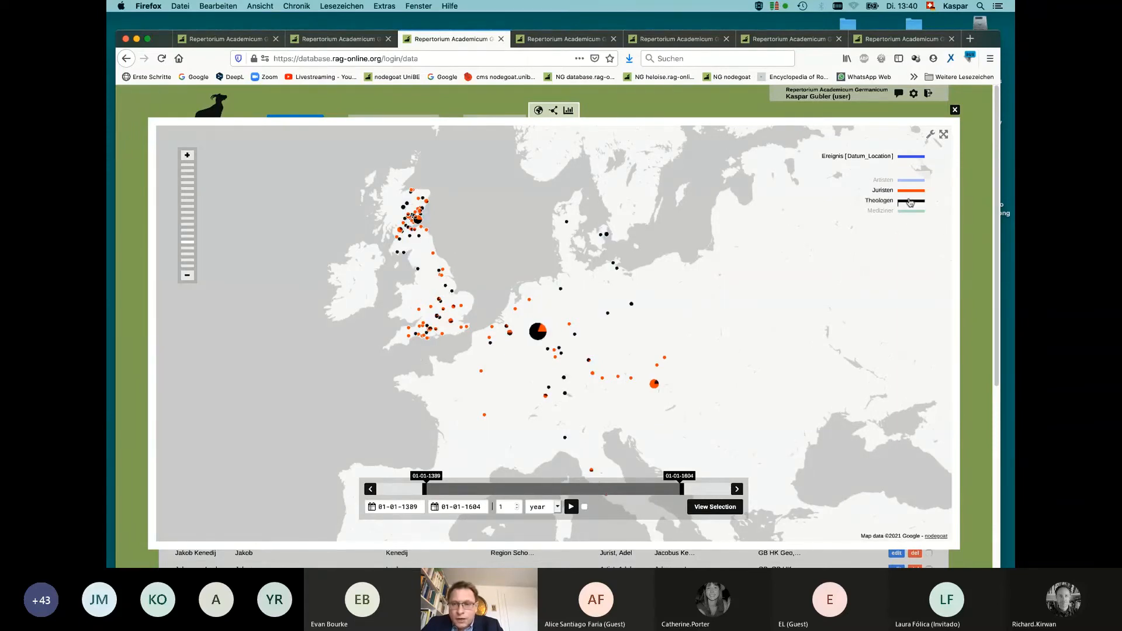
click(883, 190)
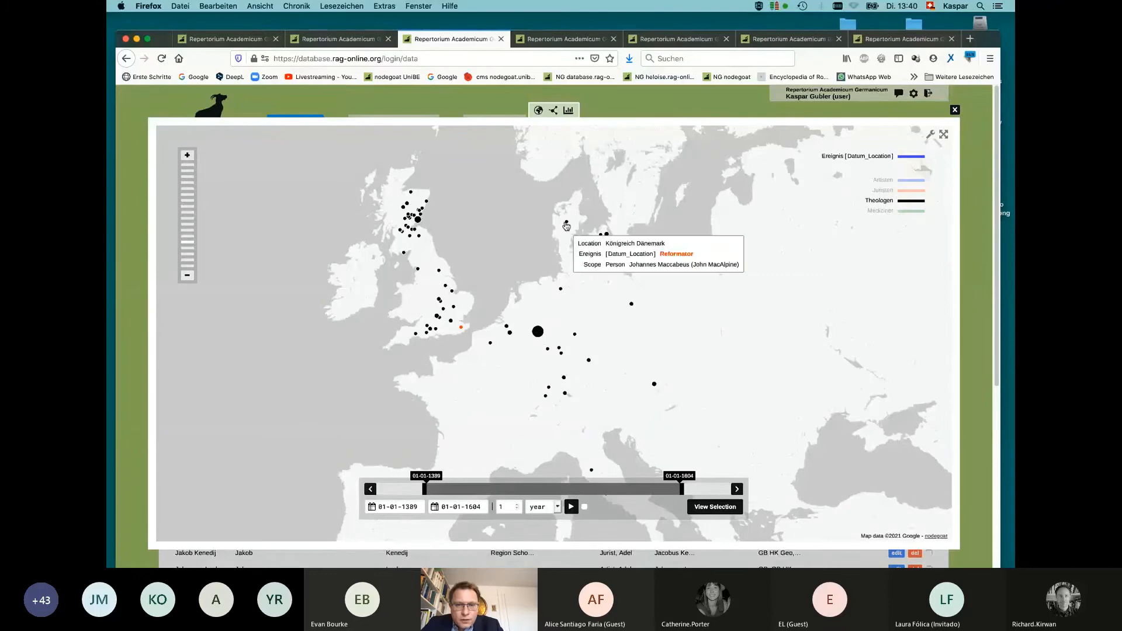
click(538, 331)
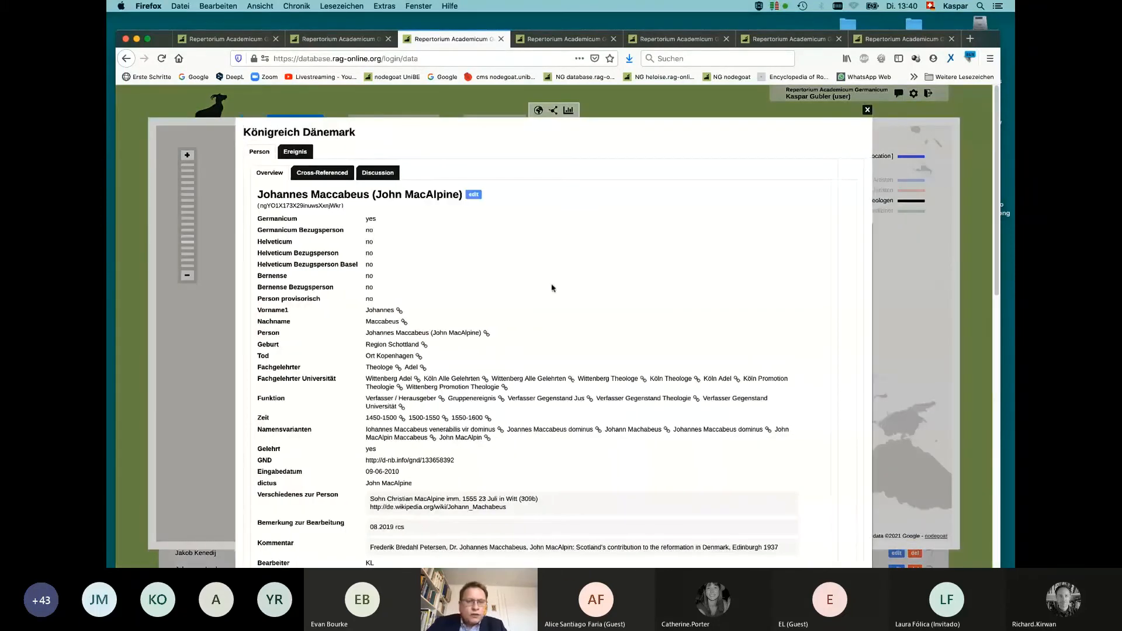
scroll(down, 3)
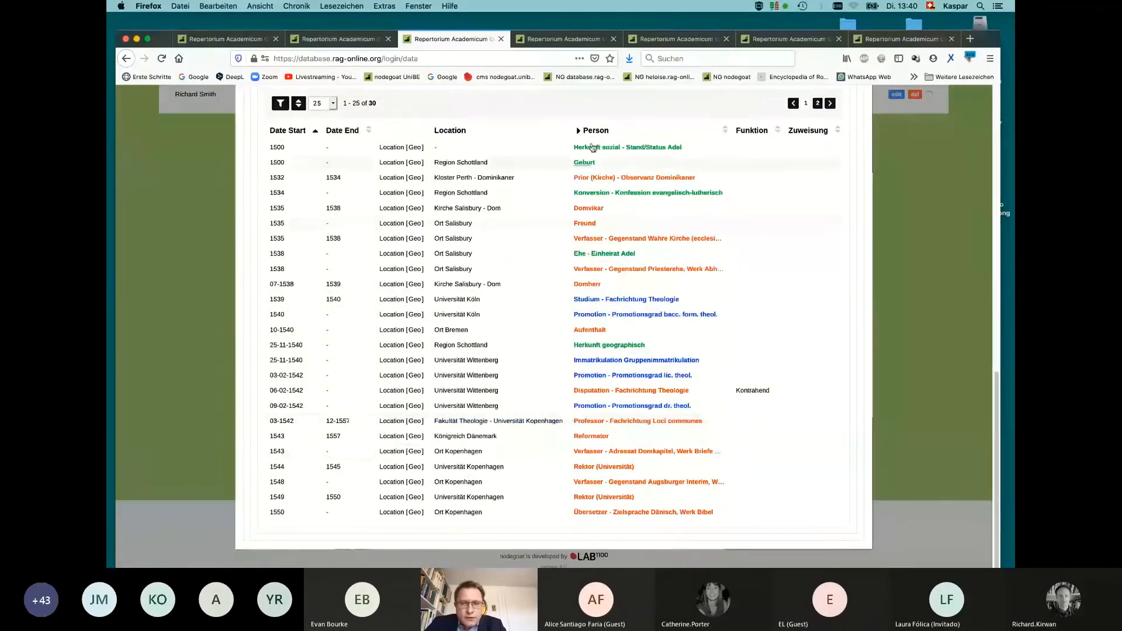
mouse_move(578, 132)
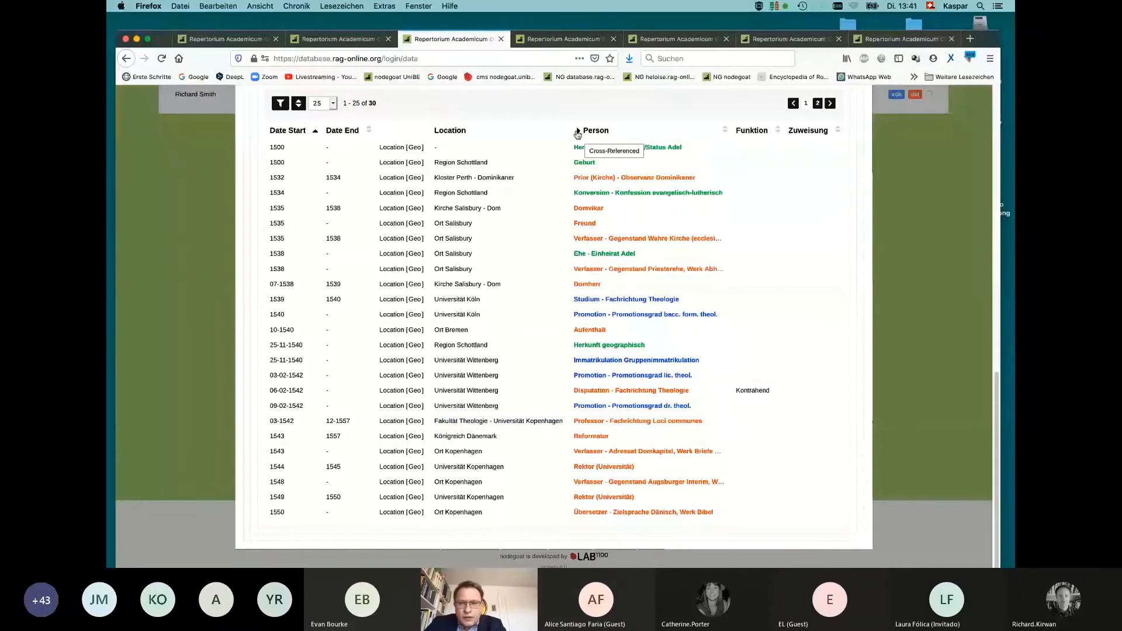
click(577, 131)
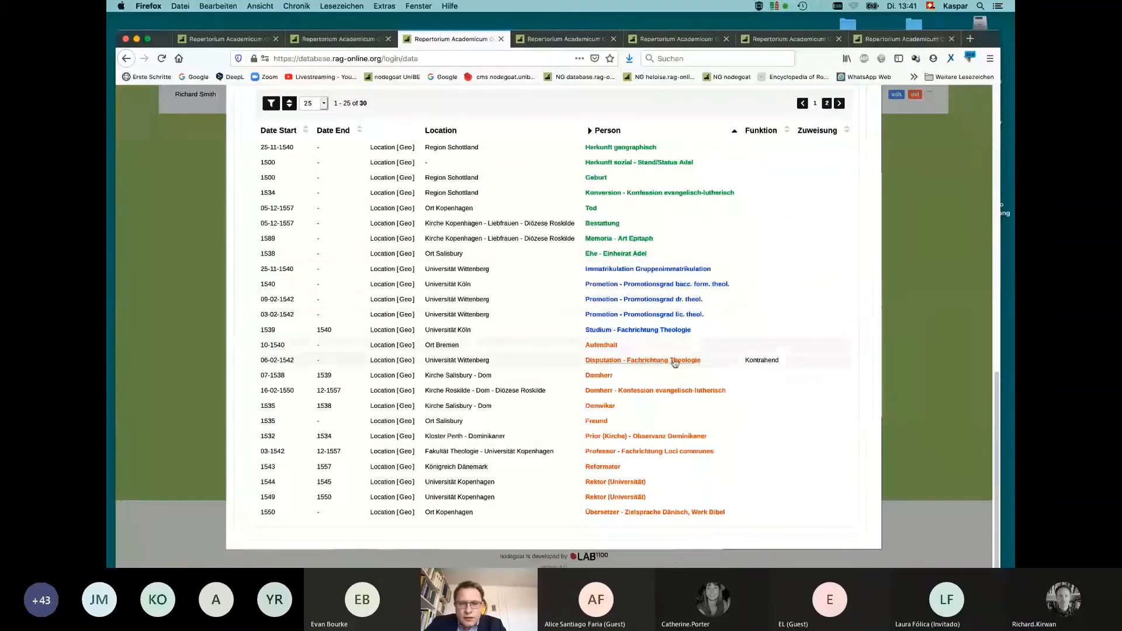
mouse_move(705, 406)
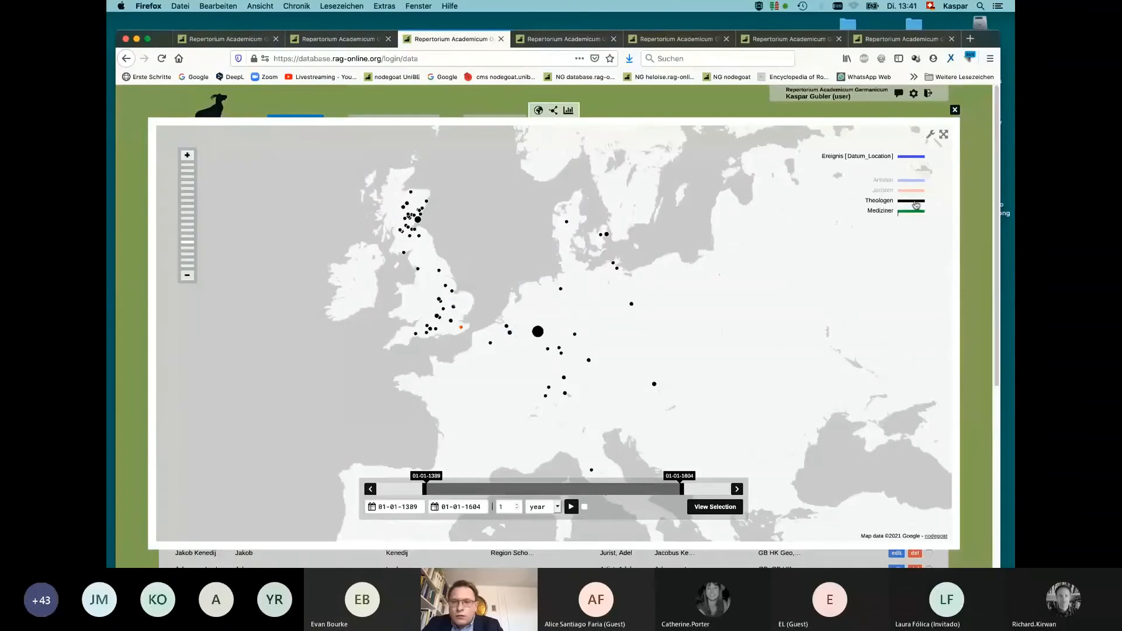
Show only the Mediziner locations around England and the Low Countries.
click(911, 201)
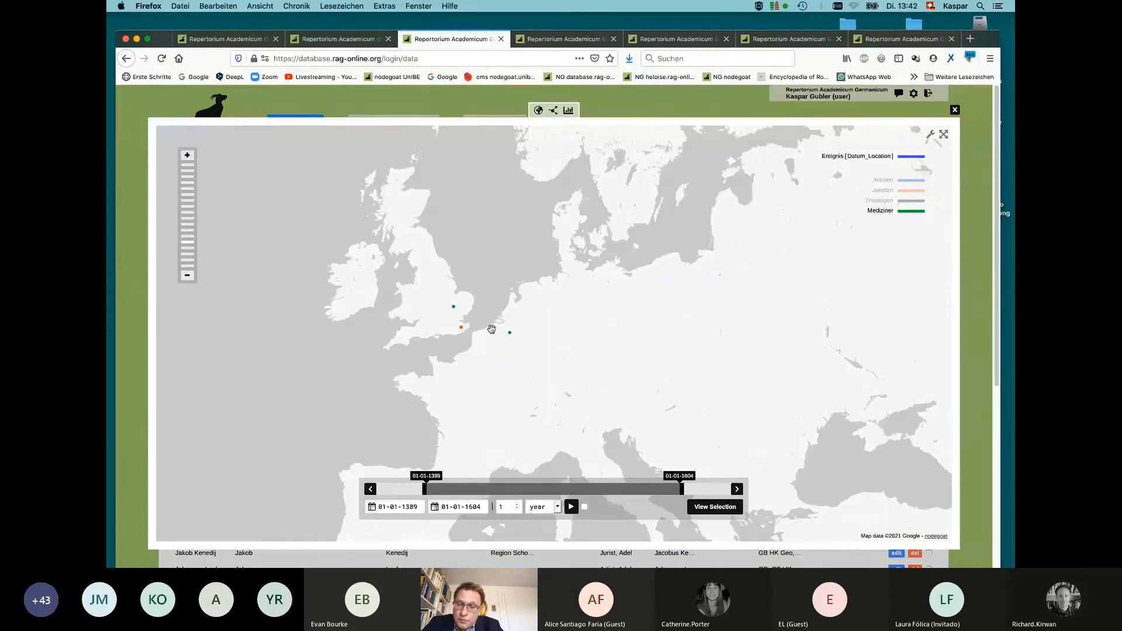
mouse_move(484, 404)
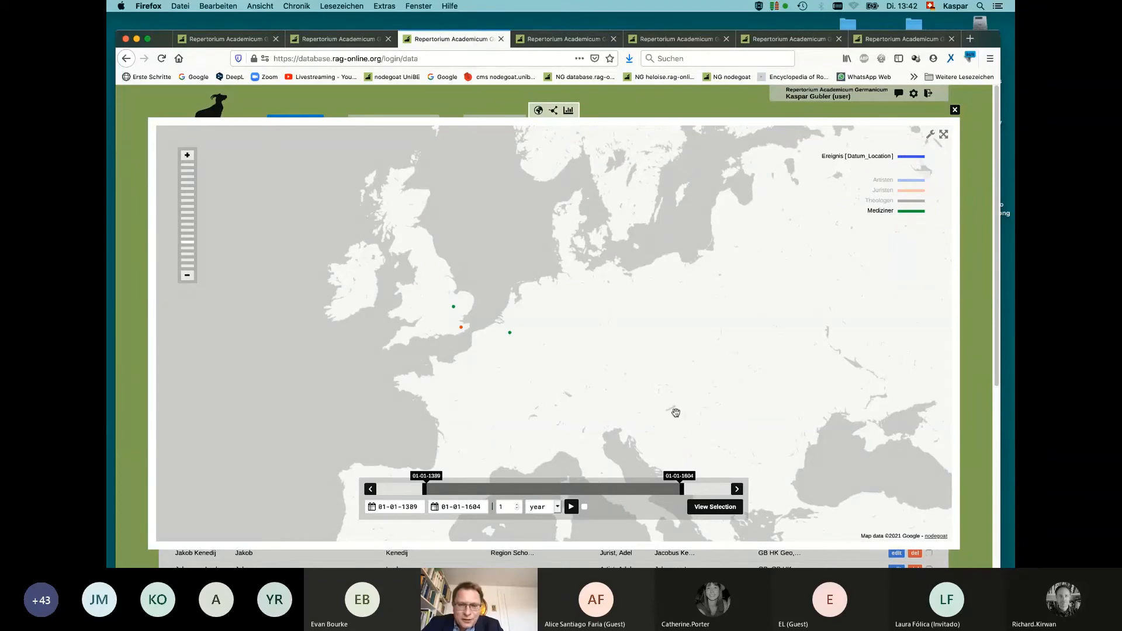
mouse_move(483, 328)
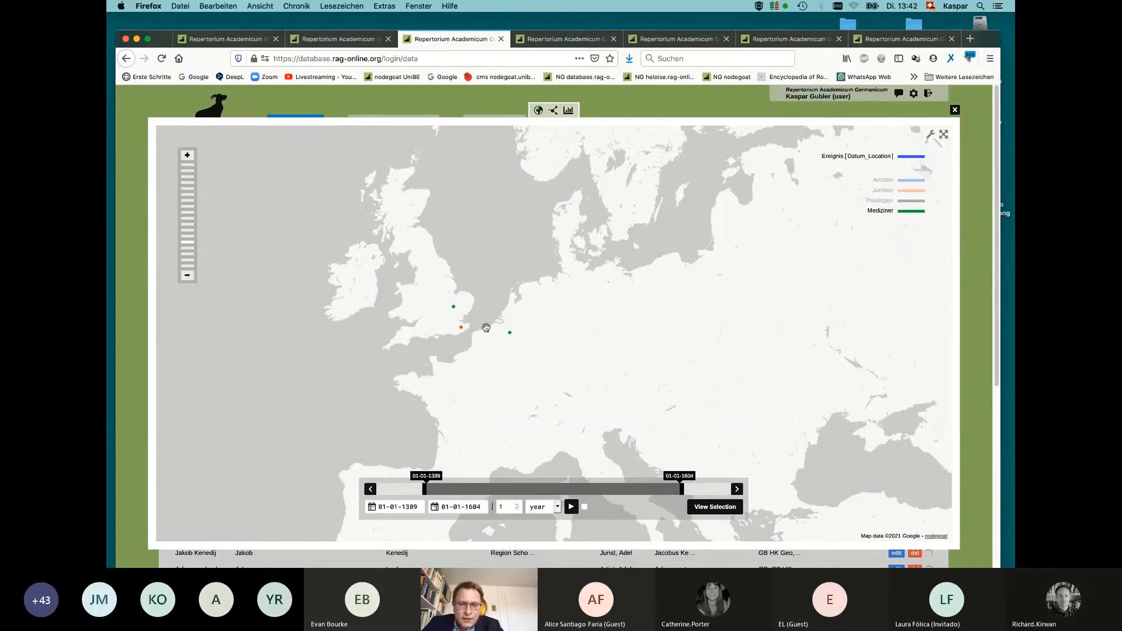
mouse_move(434, 317)
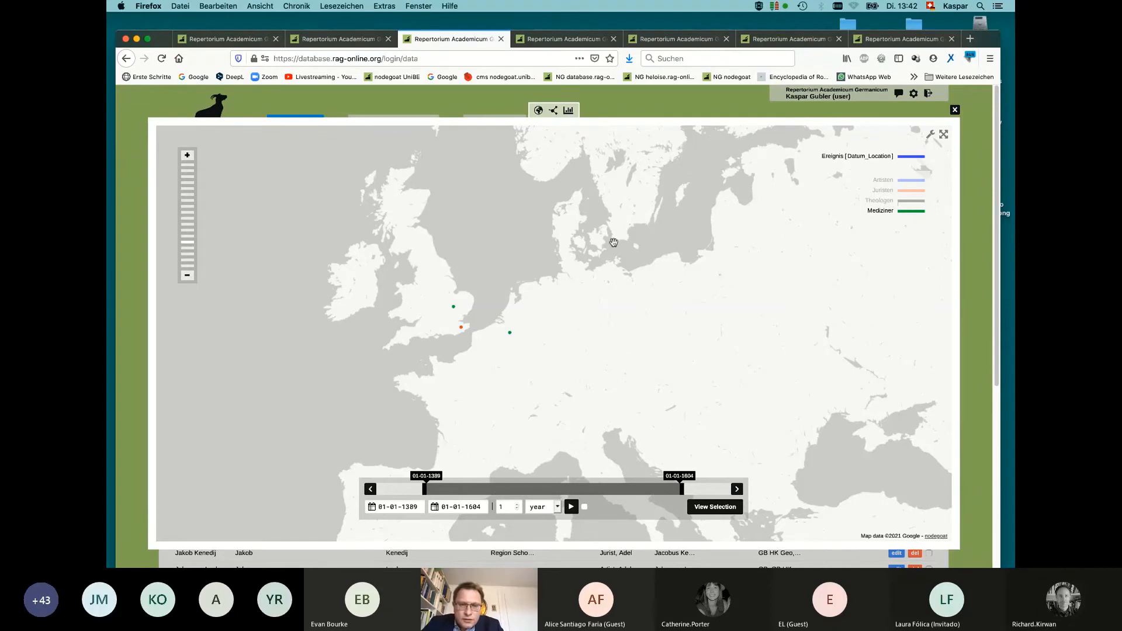
mouse_move(671, 240)
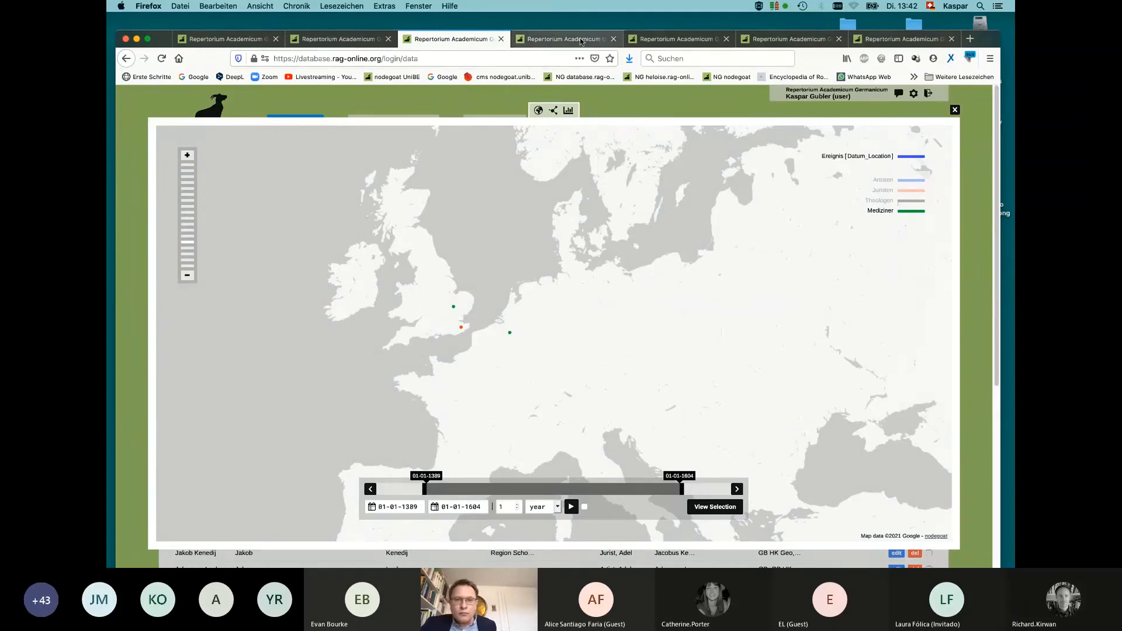
Explore the persons network graph, inspecting the links of the Martin Luther node.
click(570, 110)
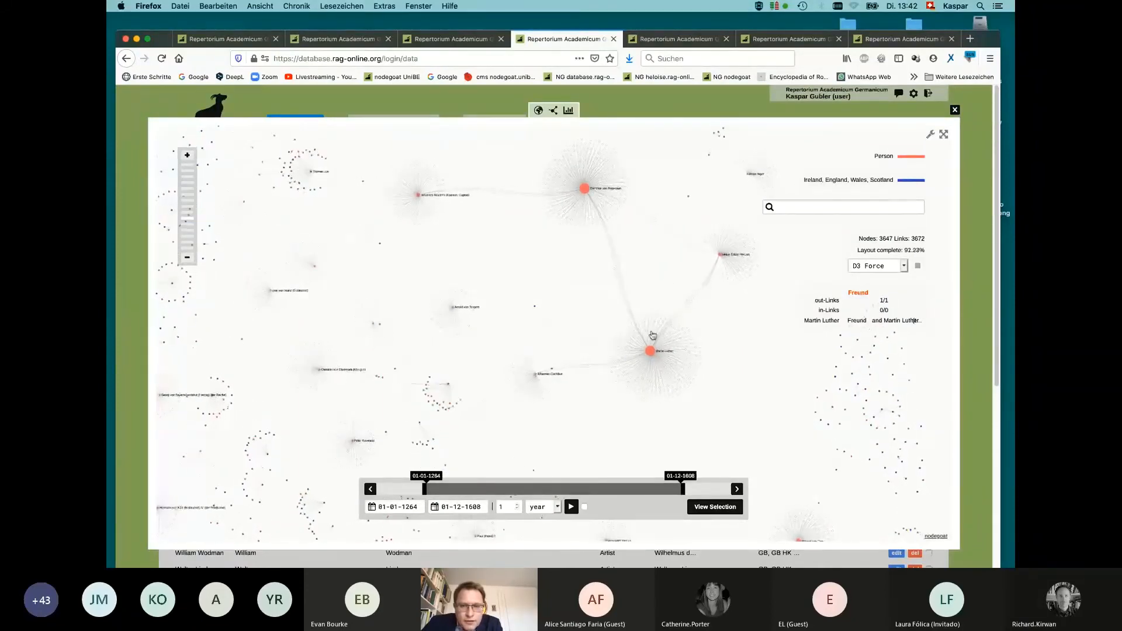
click(646, 350)
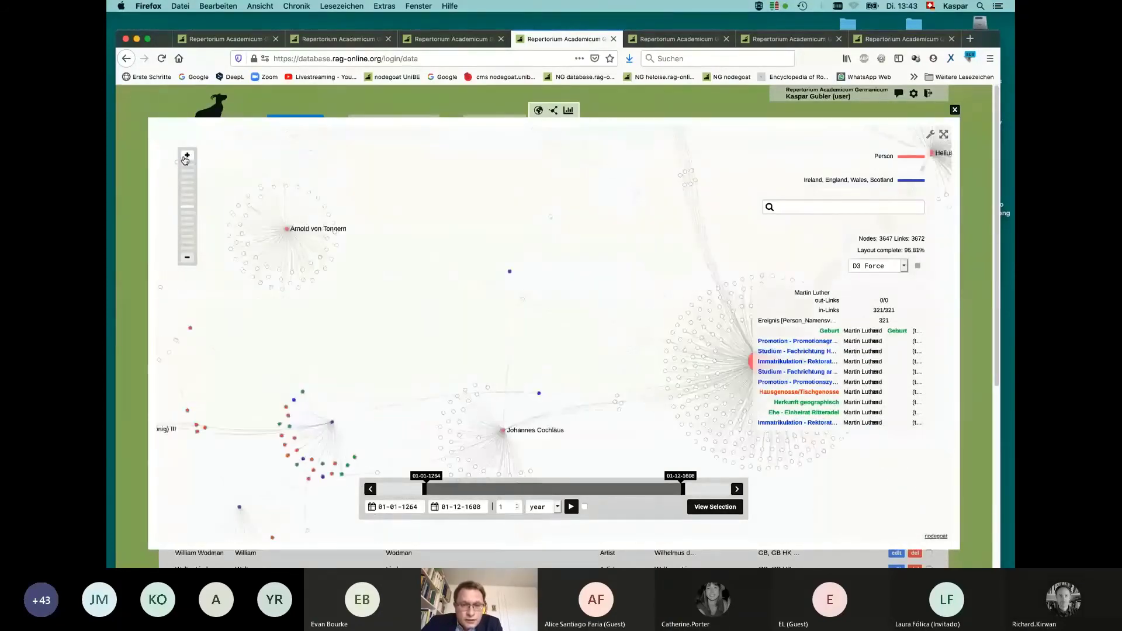
click(334, 426)
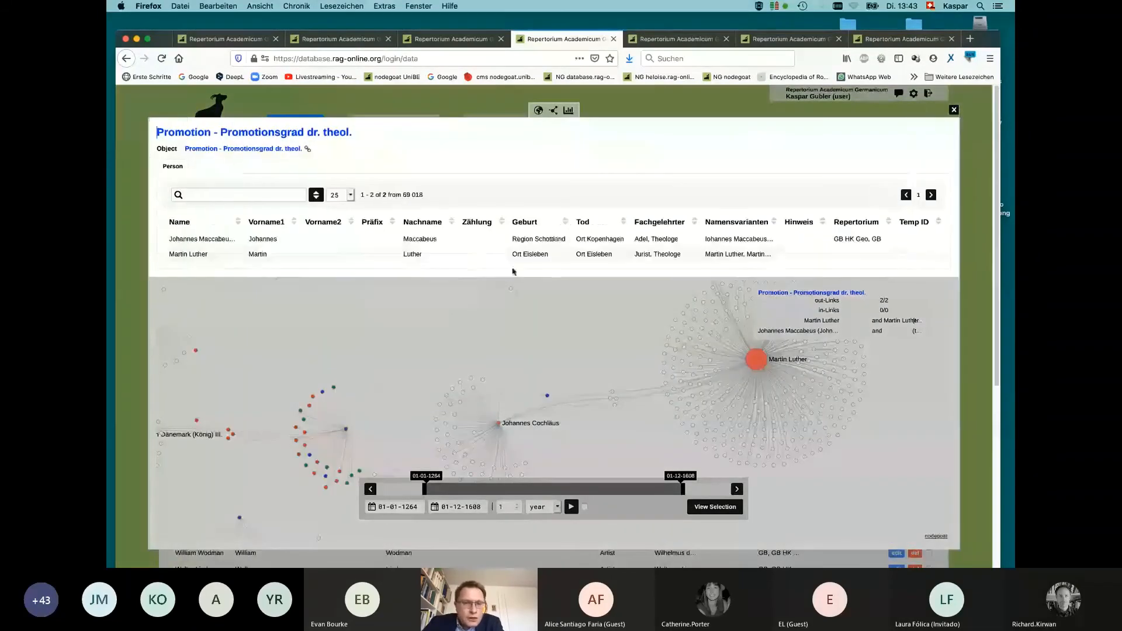
click(201, 239)
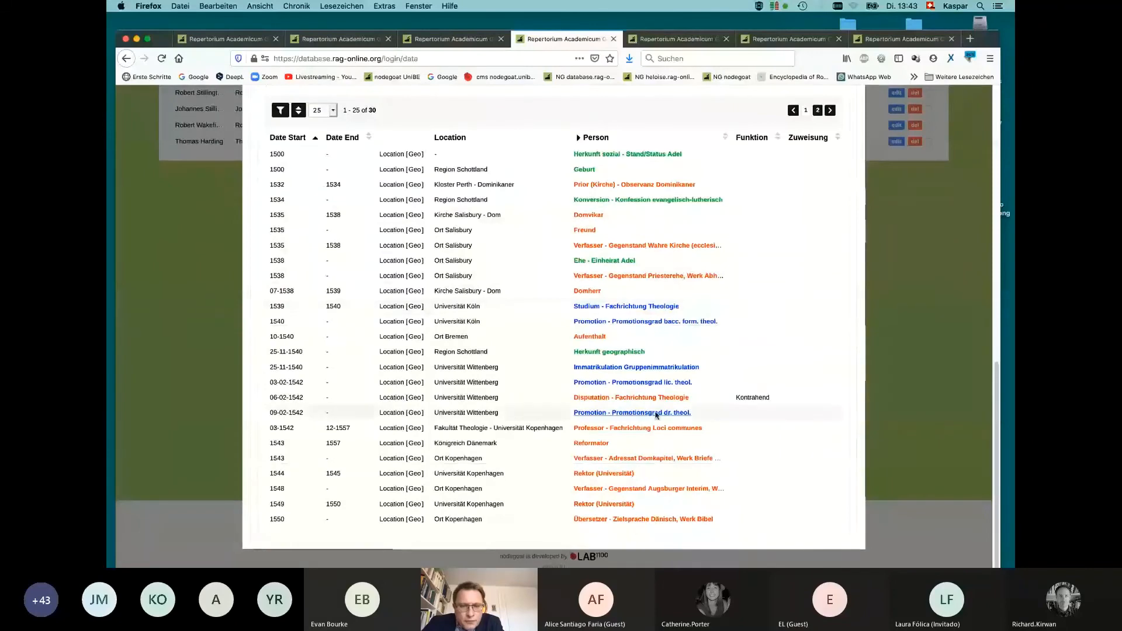
click(631, 413)
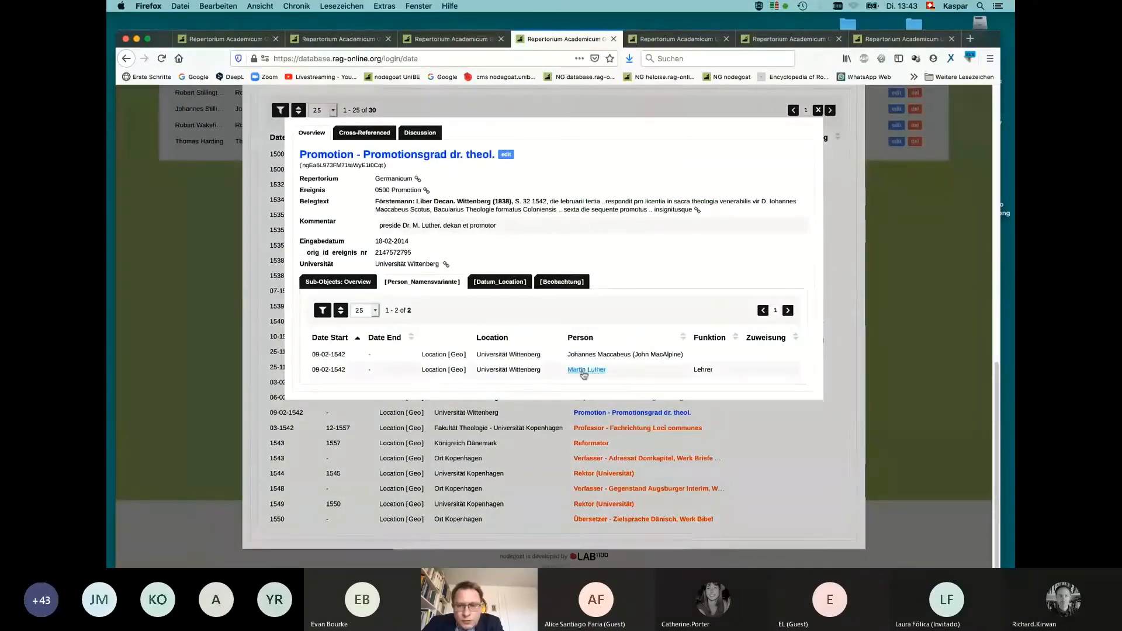
mouse_move(704, 373)
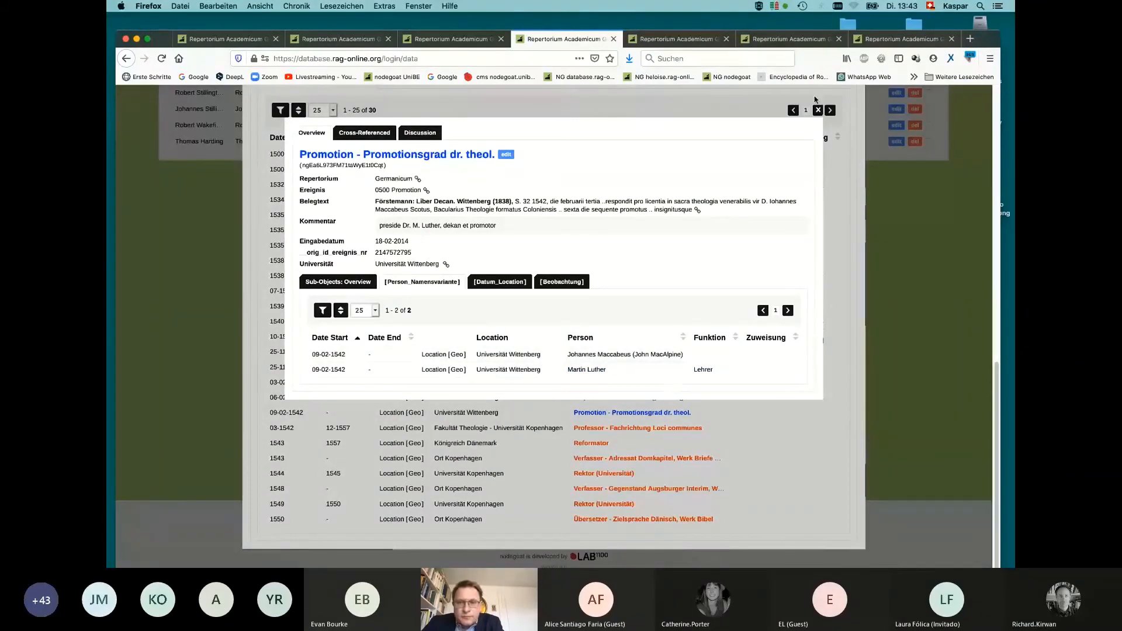
click(818, 110)
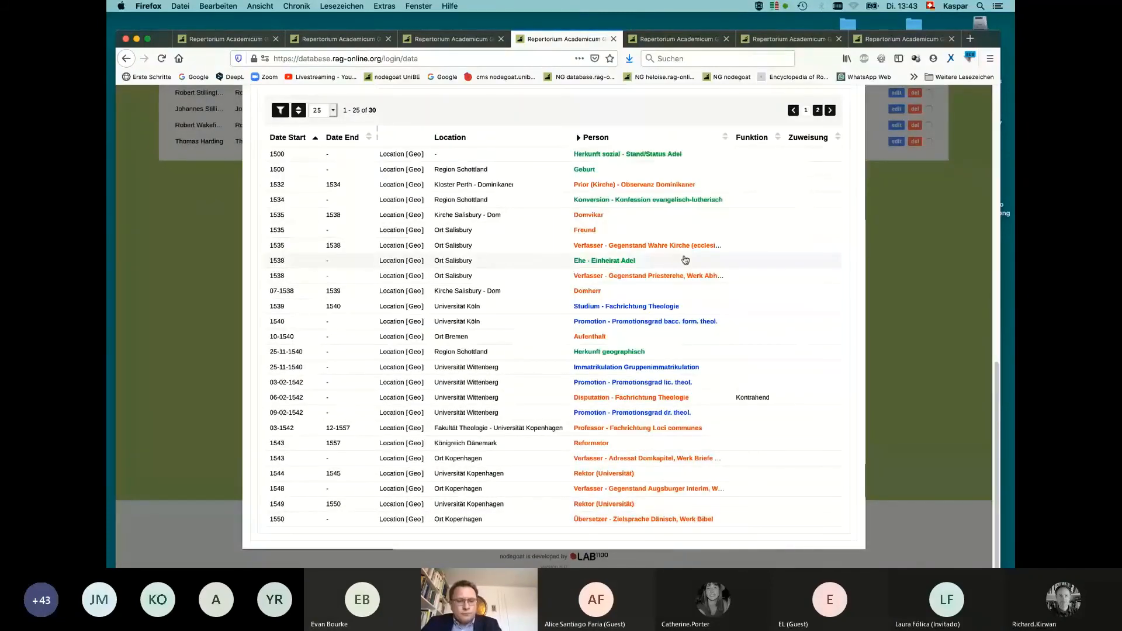
Switch to the Europe-wide map of event locations coloured by discipline, 1234–1595.
click(631, 412)
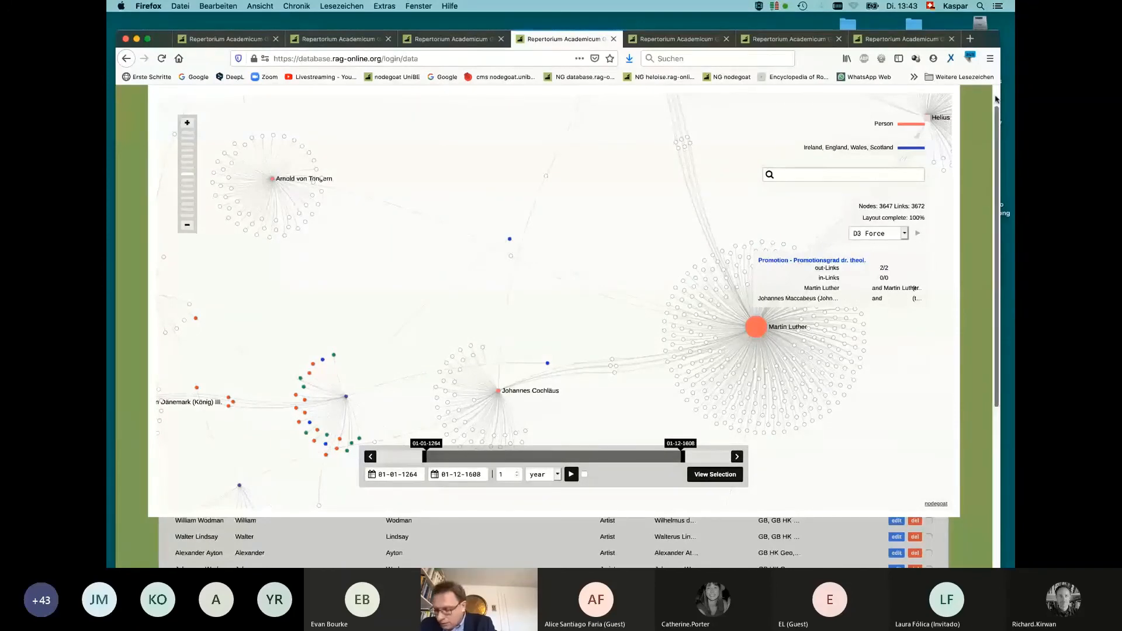
click(682, 40)
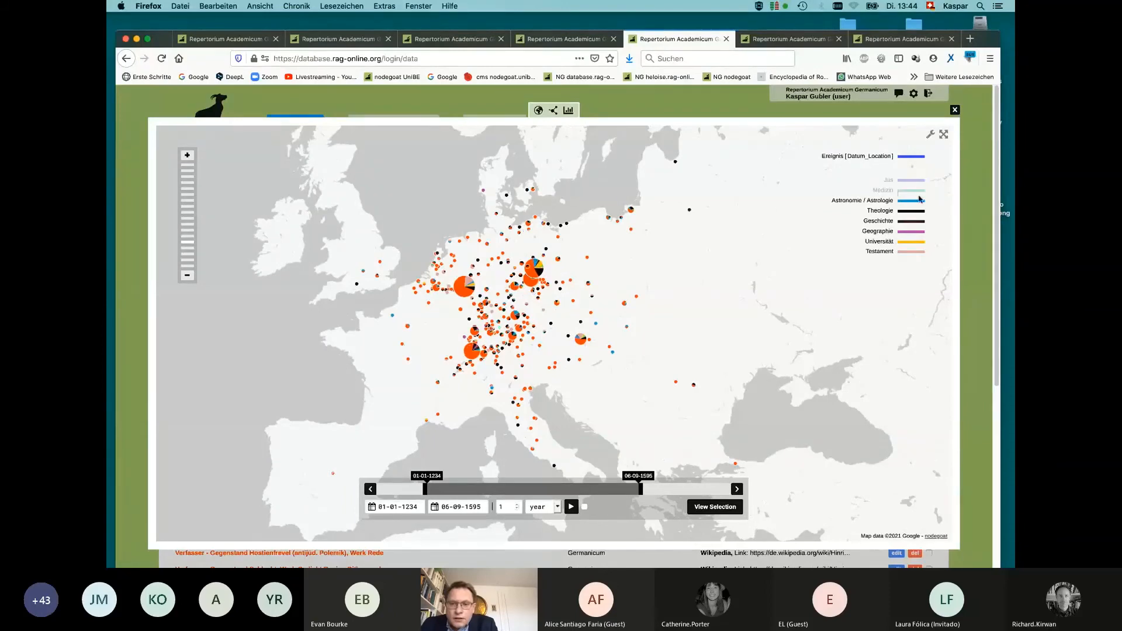
Move the timeline end to 1486 and back out to 1644.
click(912, 240)
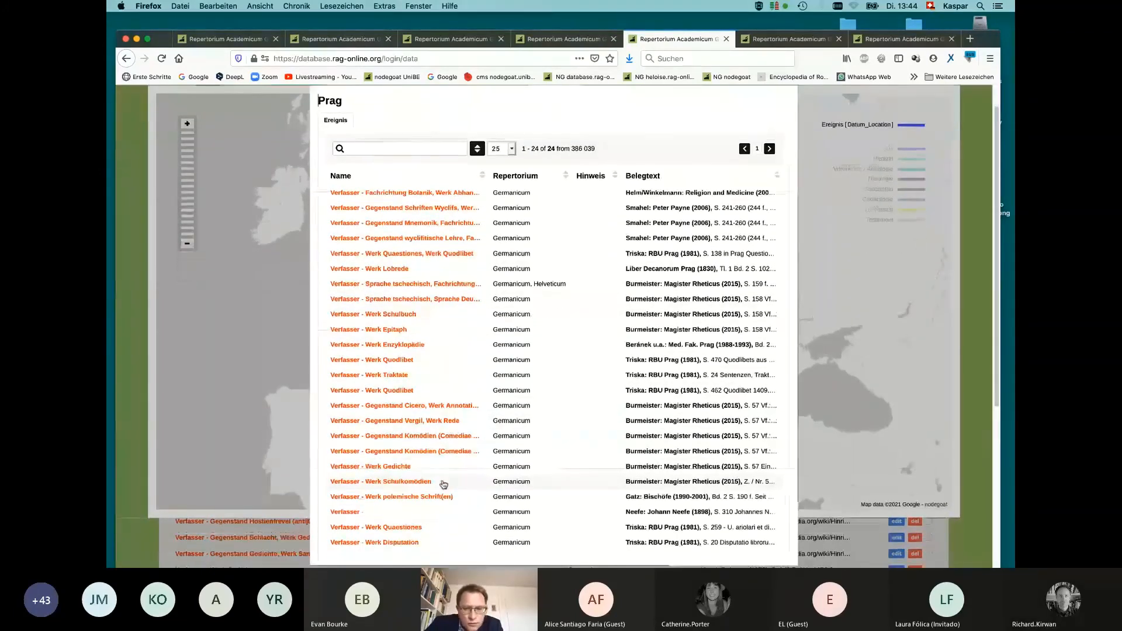
scroll(down, 3)
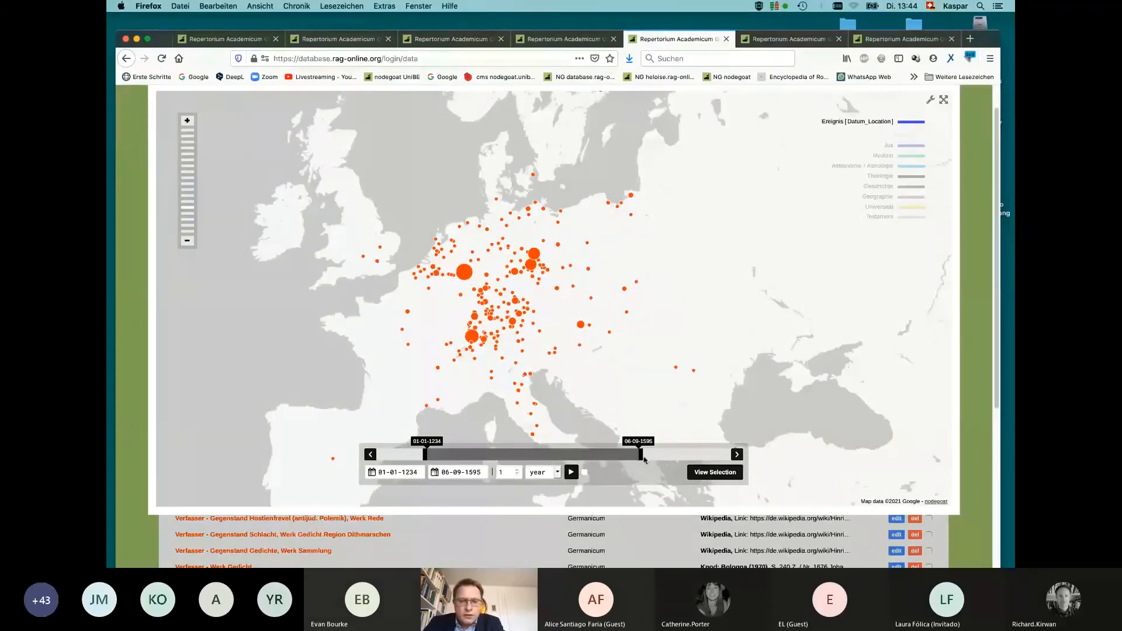
drag(642, 454, 538, 453)
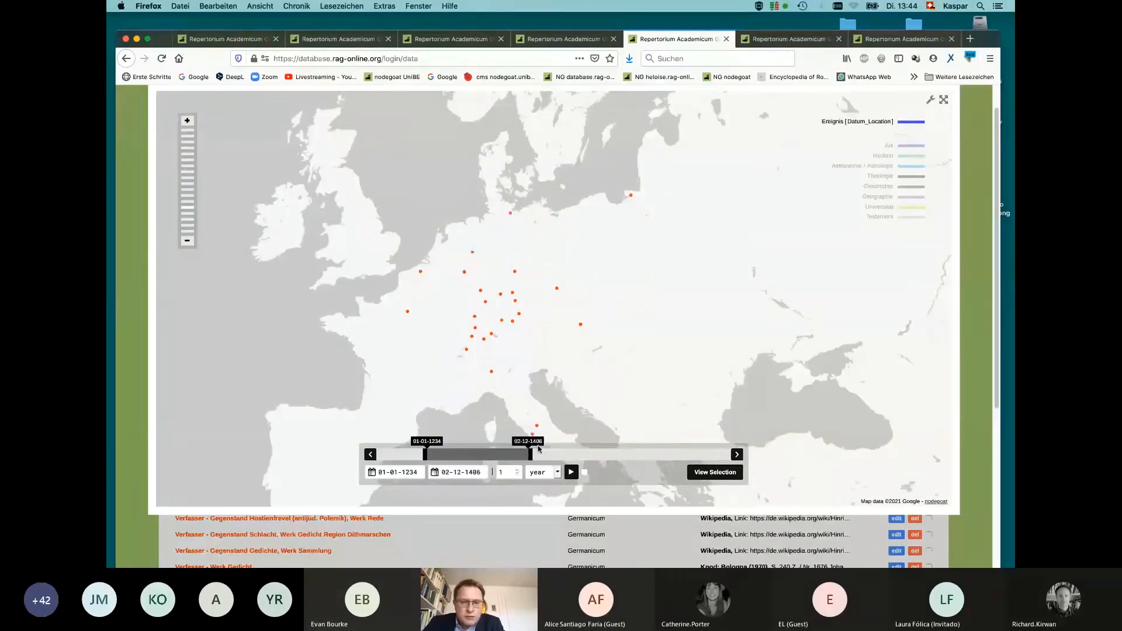
drag(536, 454, 668, 454)
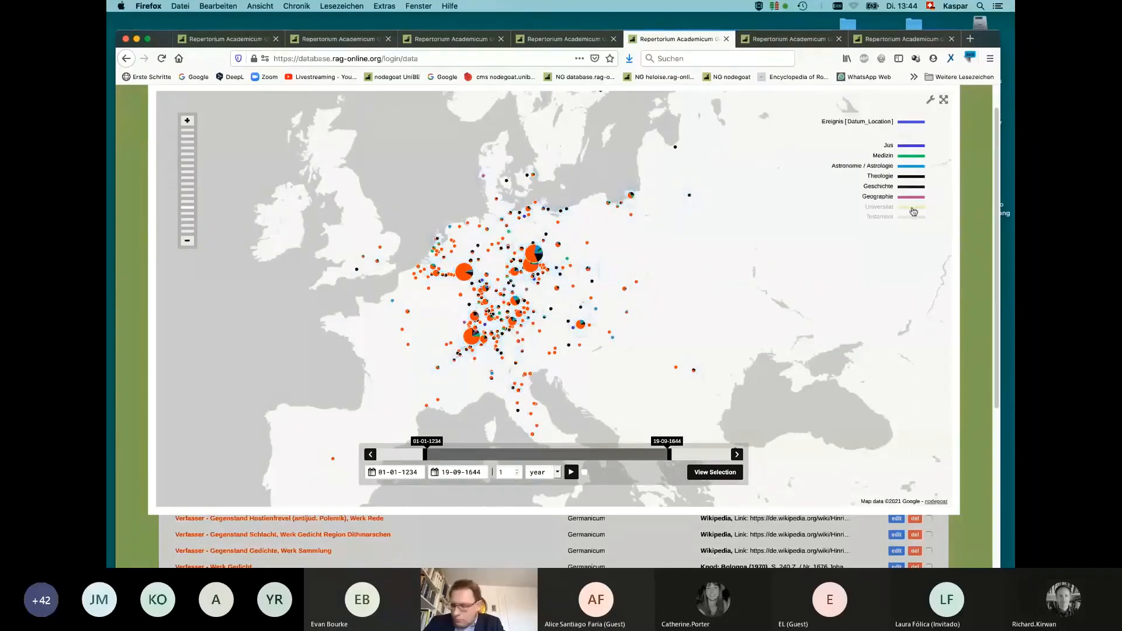
Re-enable the Universität and Testament categories so every subject layer is shown.
click(911, 206)
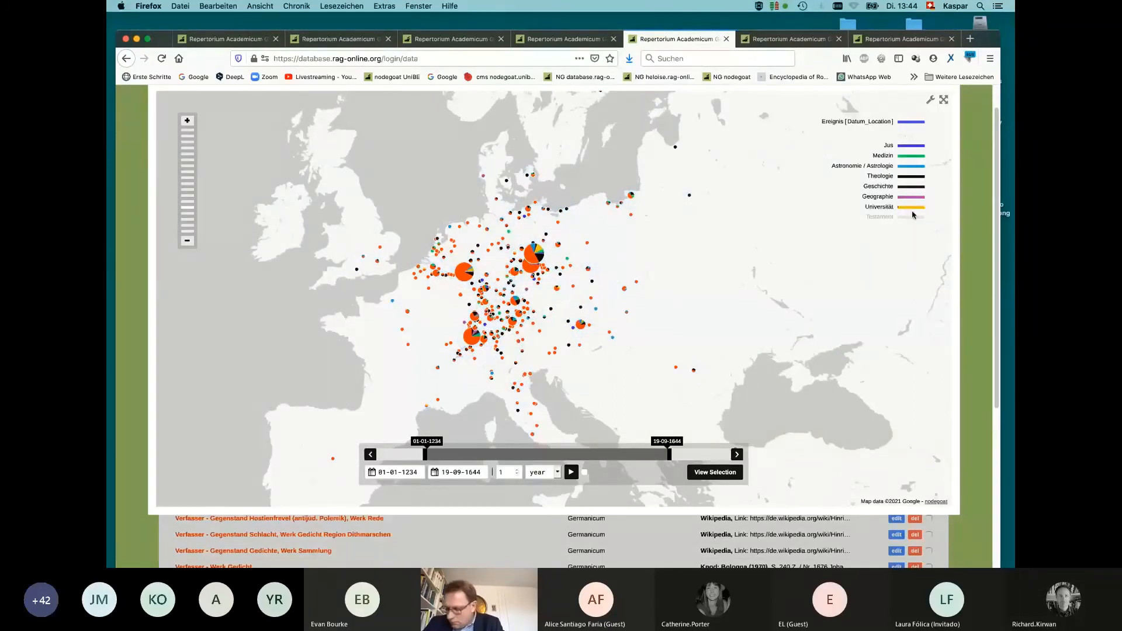
click(911, 217)
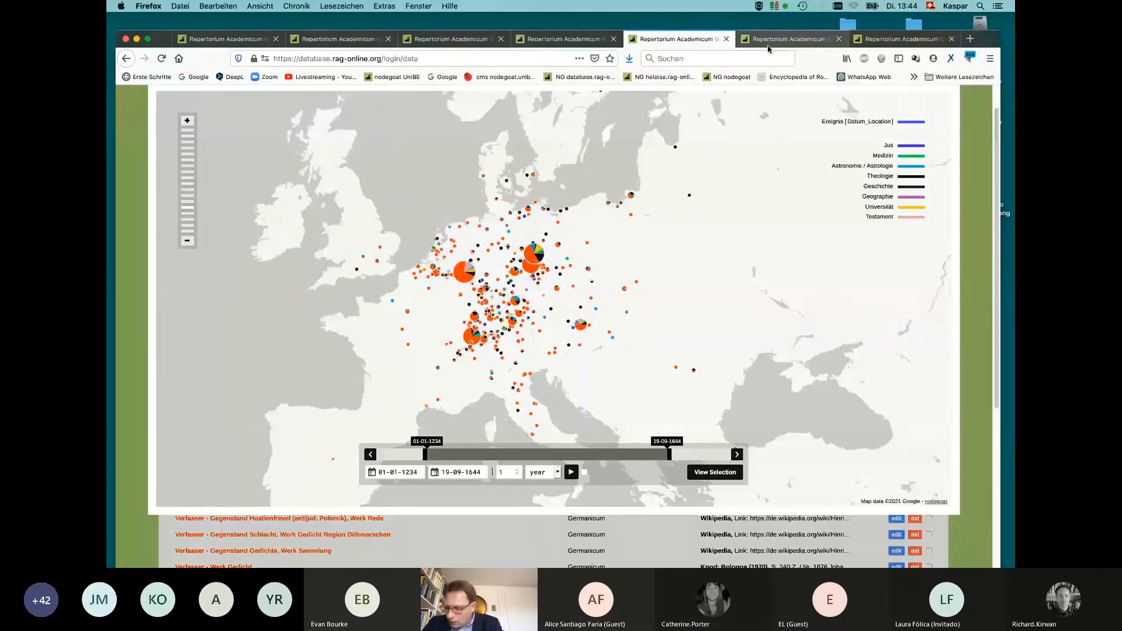
View the Briefpartner Medizin force network and inspect link details of two correspondent nodes.
click(790, 38)
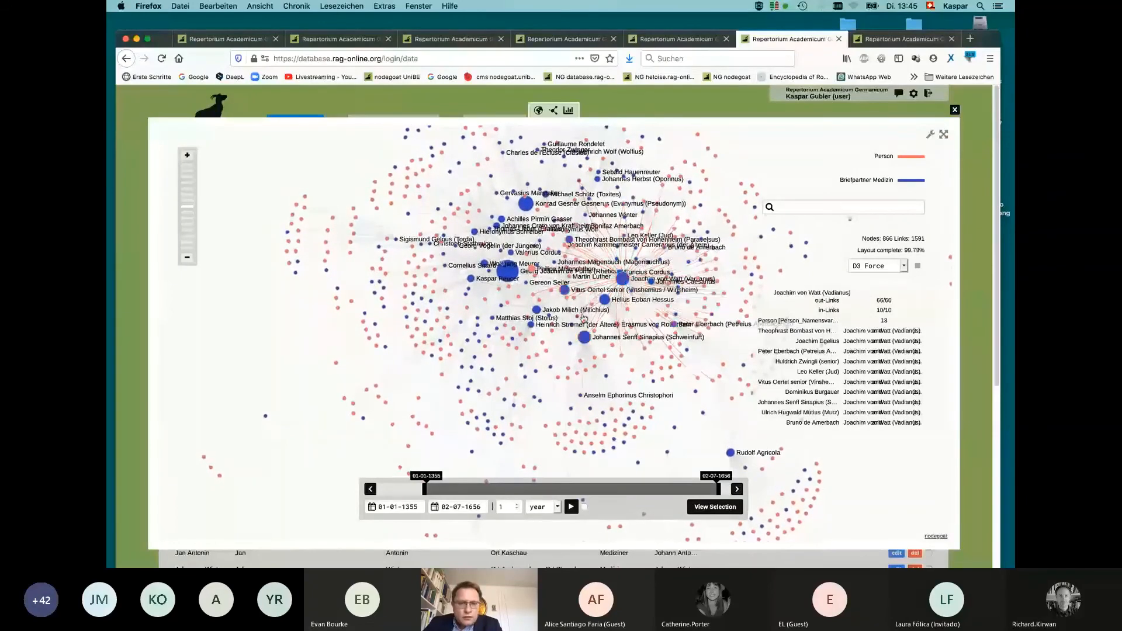
click(527, 204)
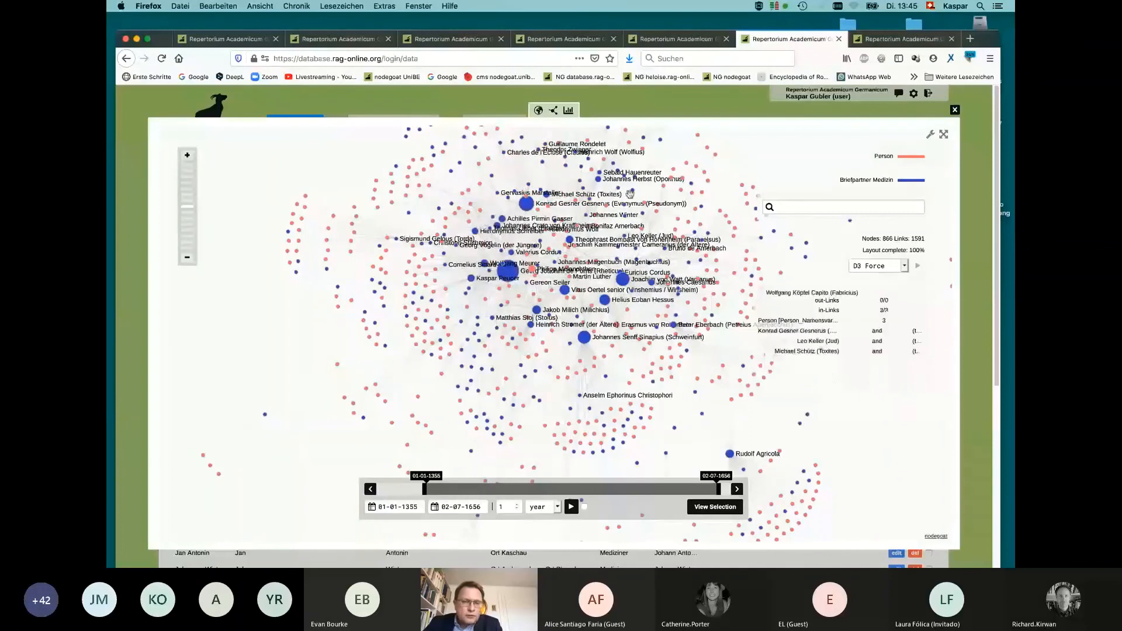
click(552, 290)
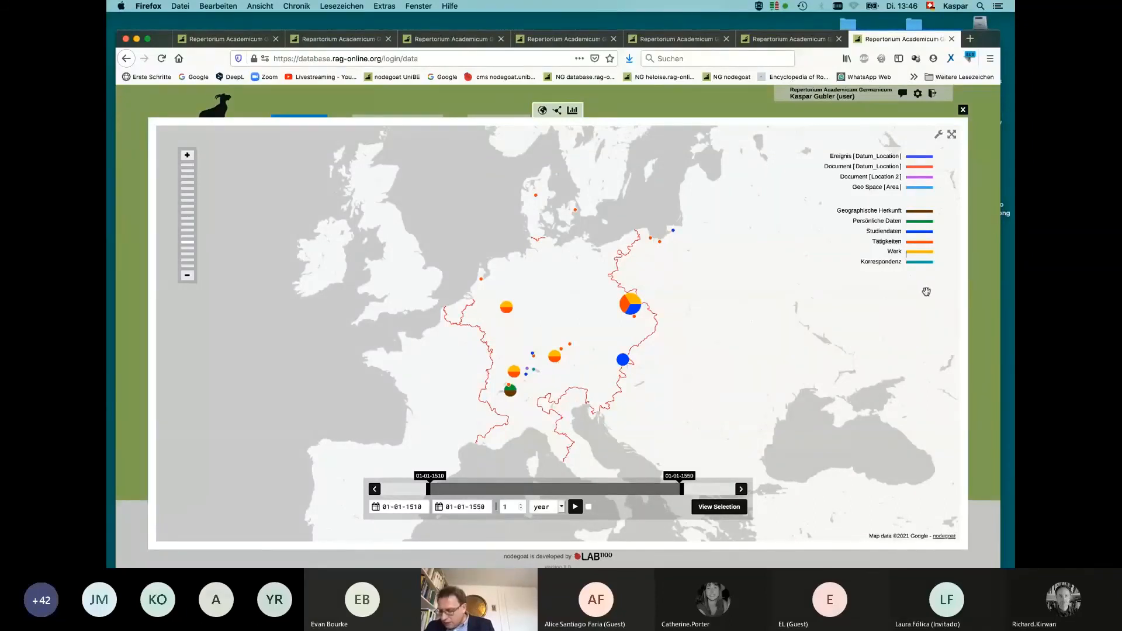
mouse_move(924, 255)
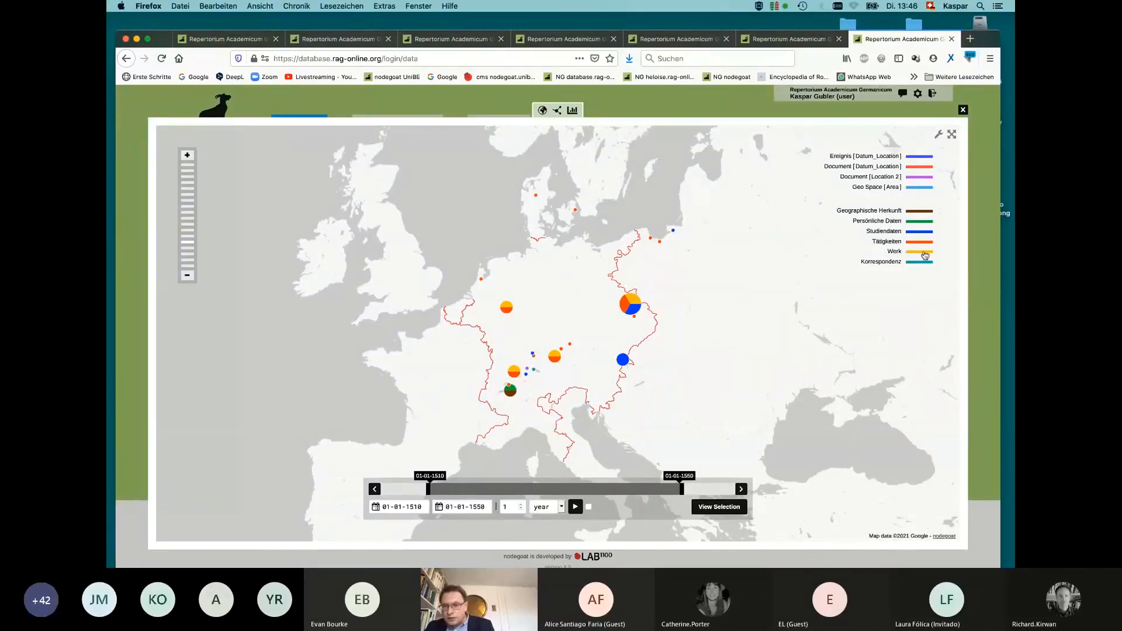
Hide the Werk category in the legend, then restore the categories via Korrespondenz.
click(919, 252)
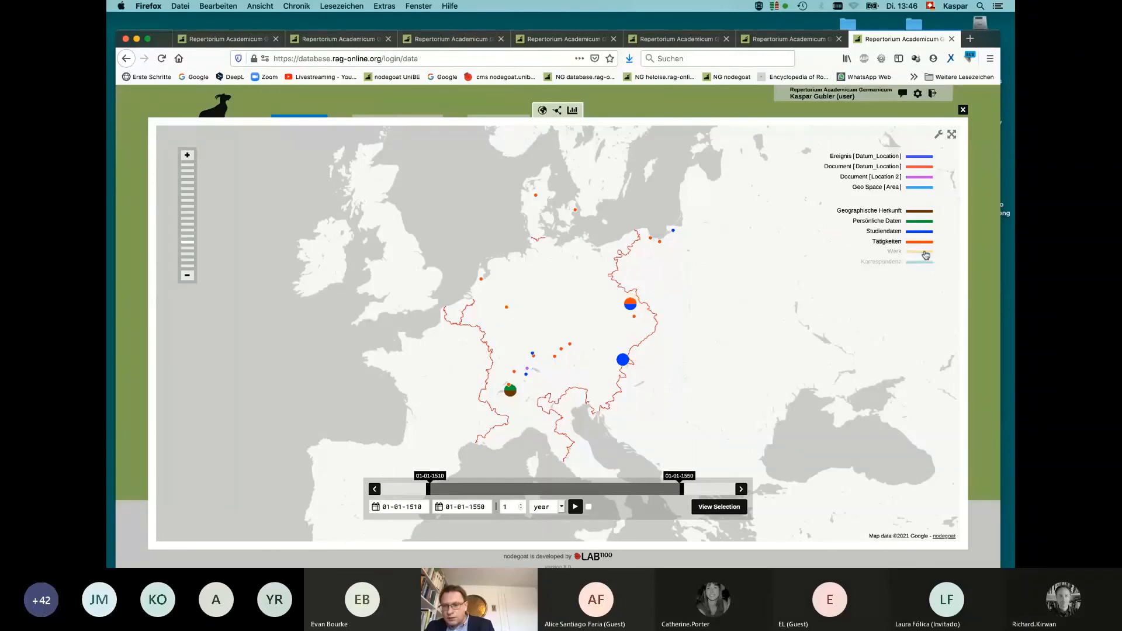
click(926, 253)
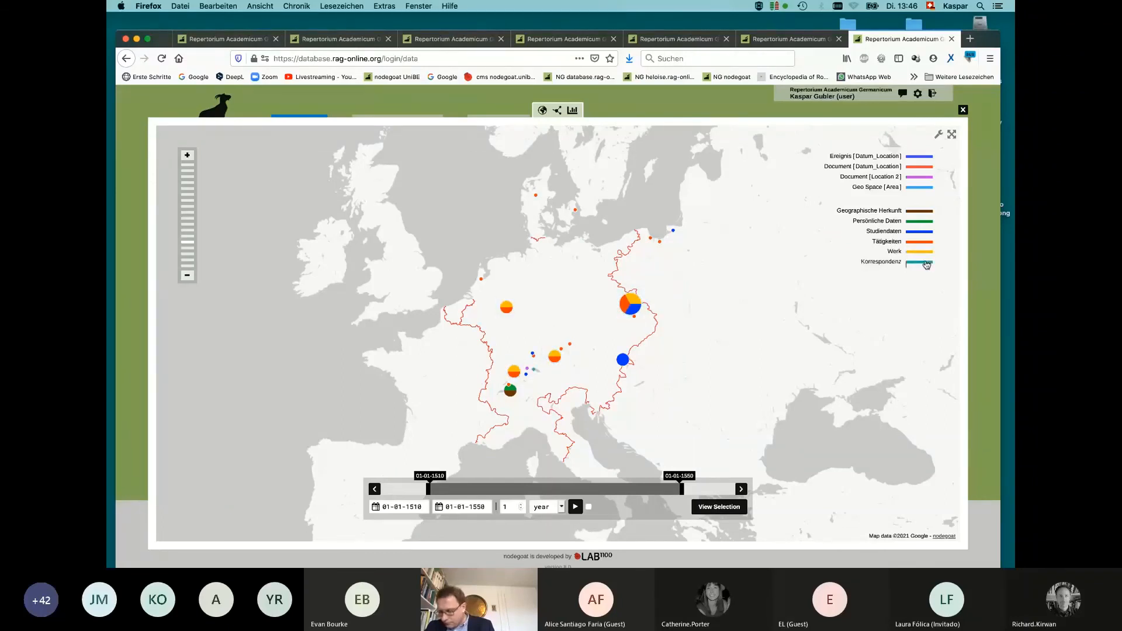